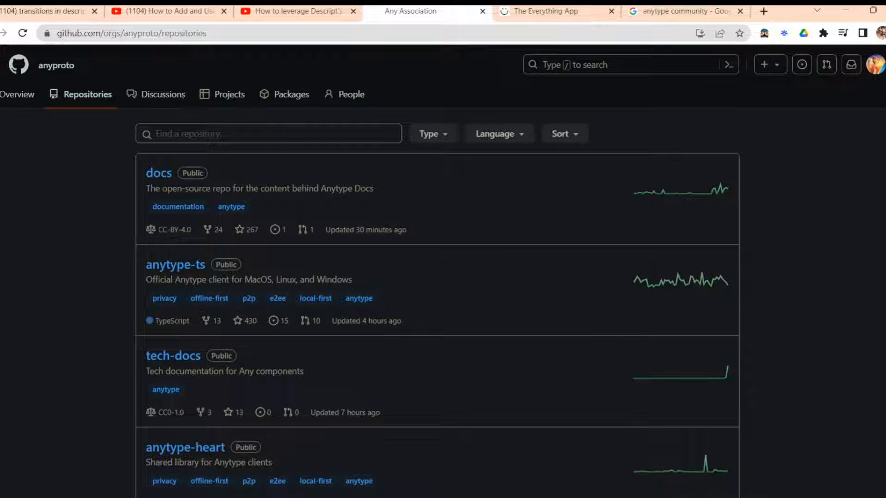
- Reach the Recovery Phrase page of the account settings via the spaces panel gear icon
scroll(down, 3)
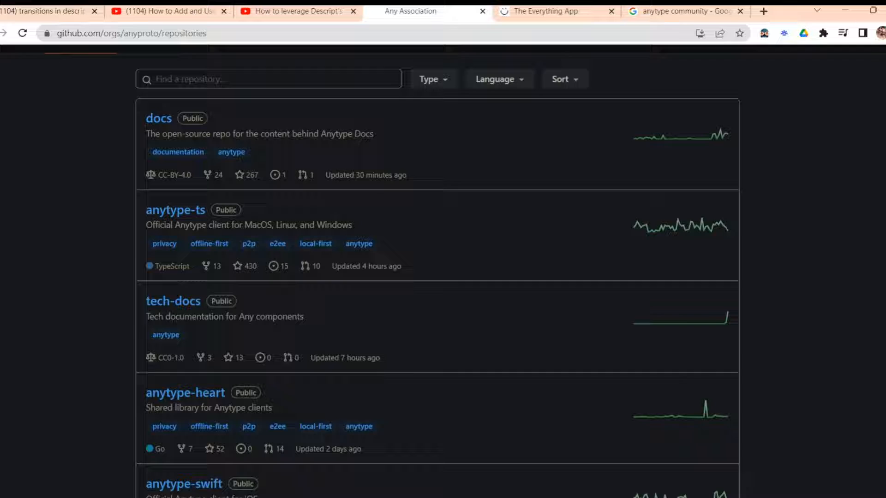
scroll(down, 3)
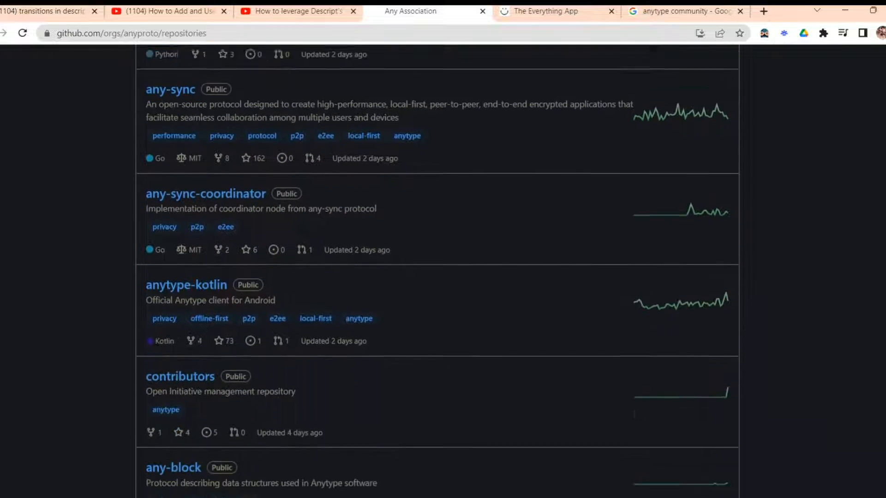
scroll(down, 3)
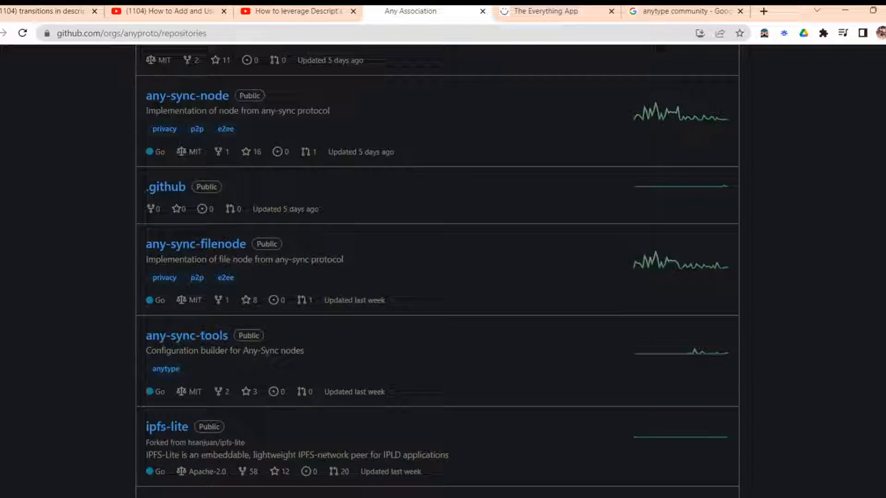
scroll(down, 3)
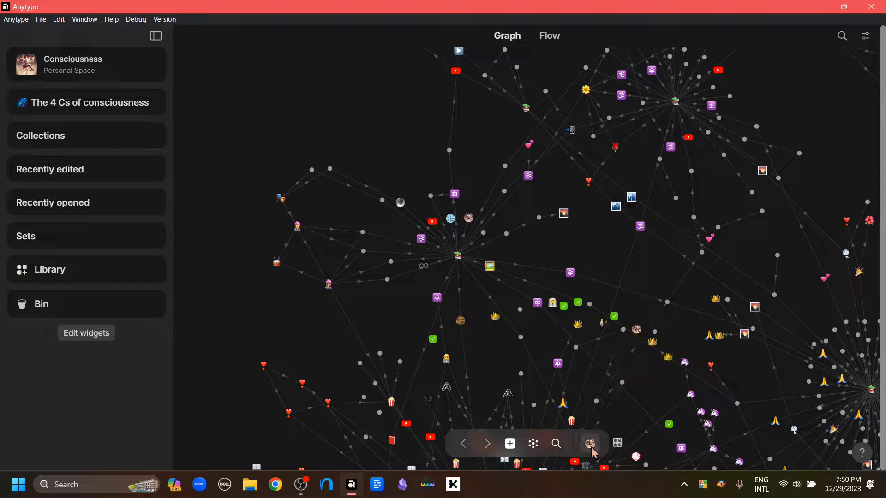
mouse_move(590, 443)
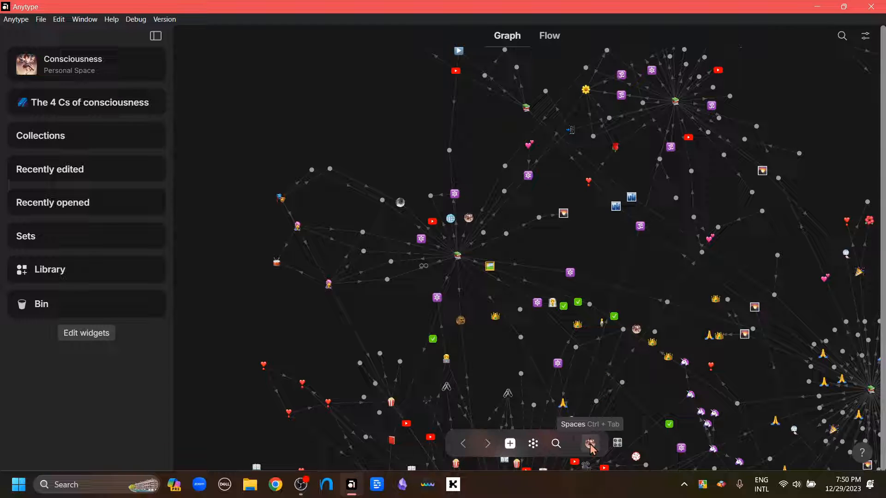
click(589, 444)
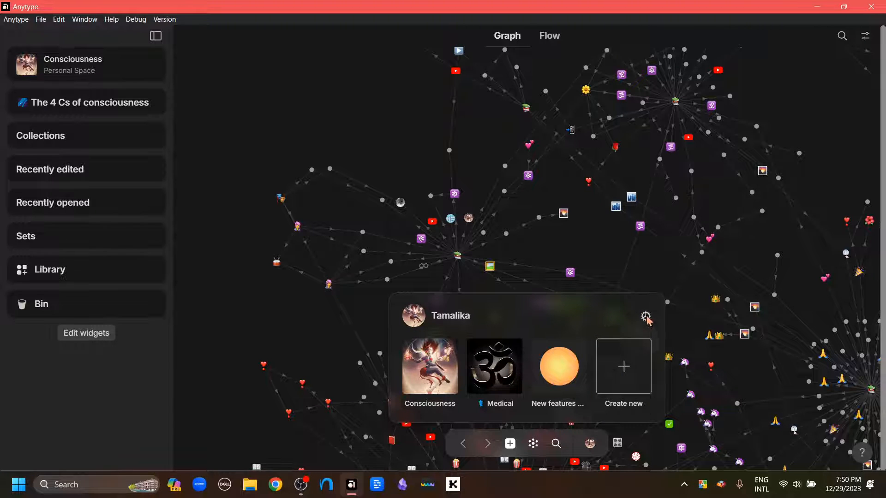
click(646, 316)
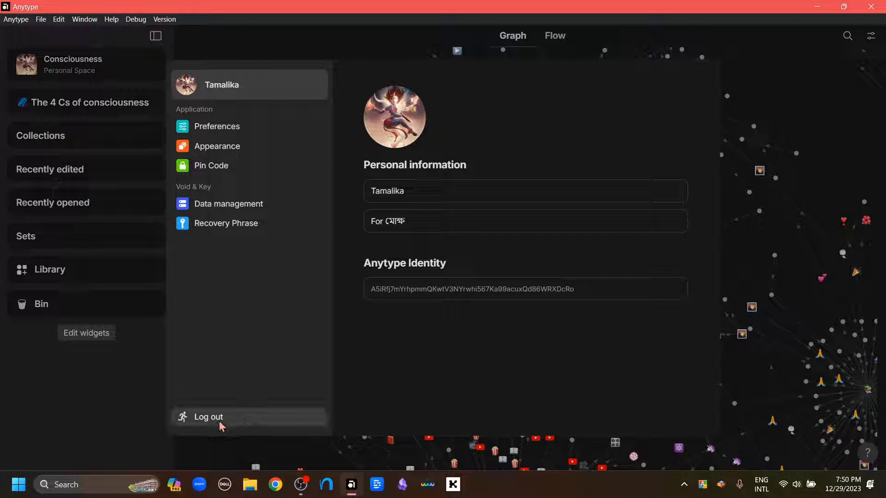
click(226, 224)
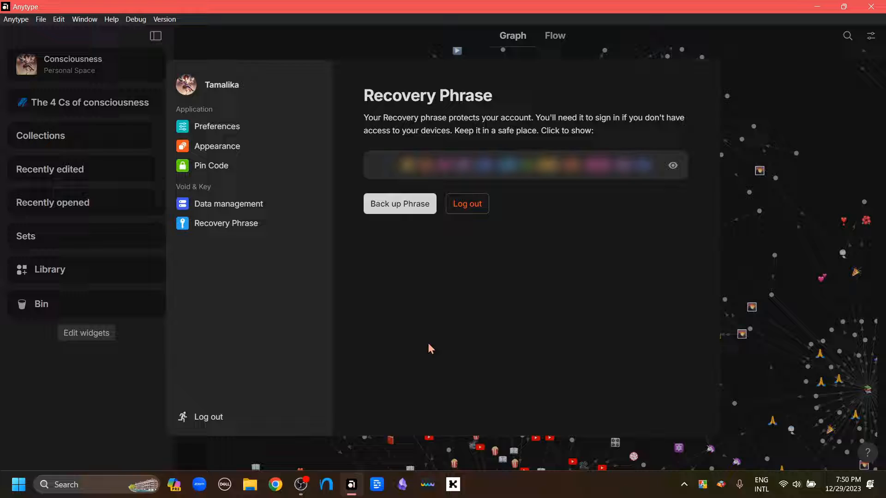
mouse_move(503, 137)
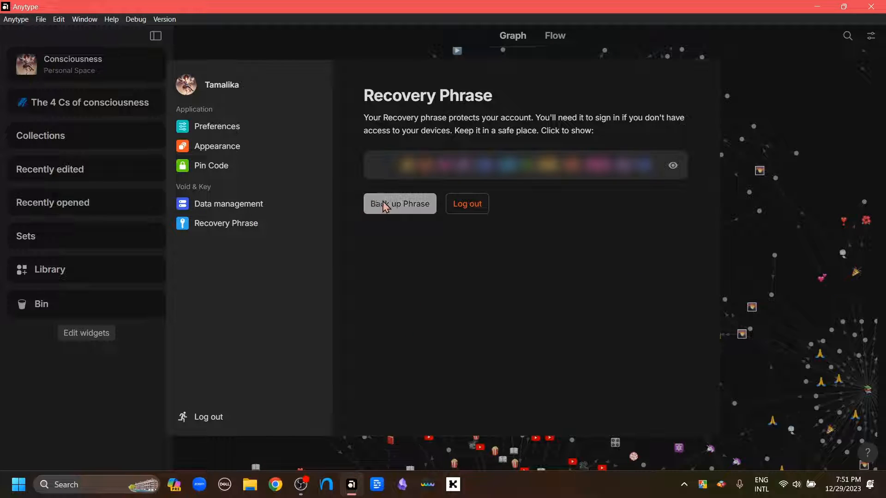
mouse_move(398, 213)
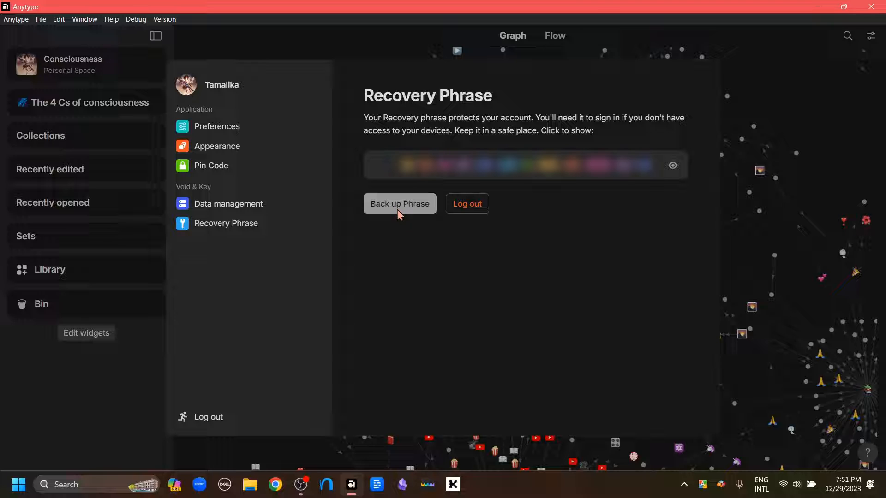
mouse_move(639, 177)
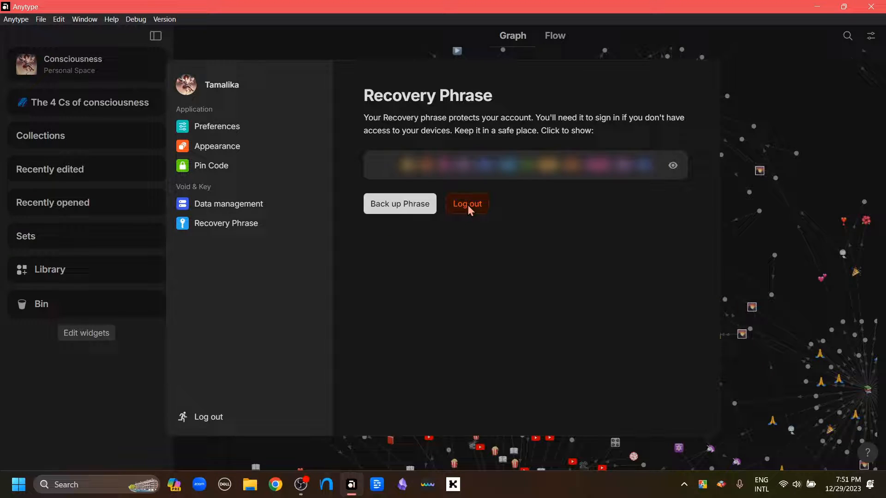
- Log out of the account, returning to the welcome screen
click(466, 204)
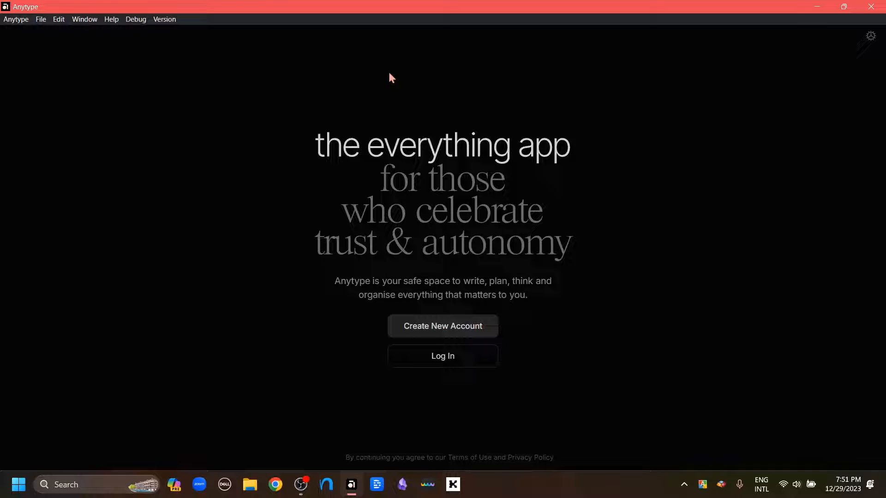
mouse_move(644, 302)
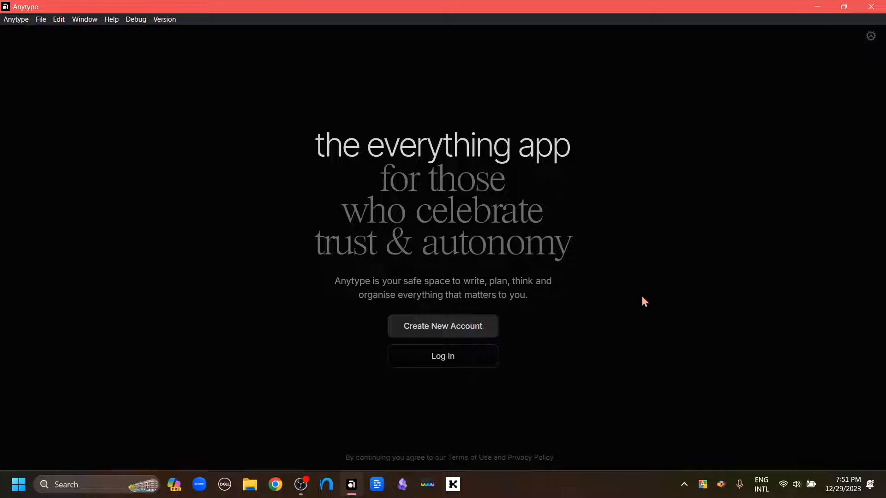
mouse_move(705, 232)
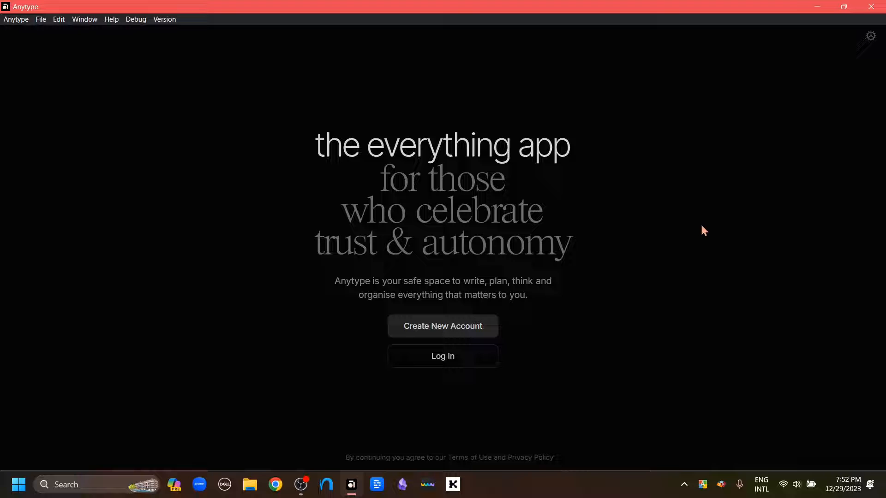
mouse_move(821, 69)
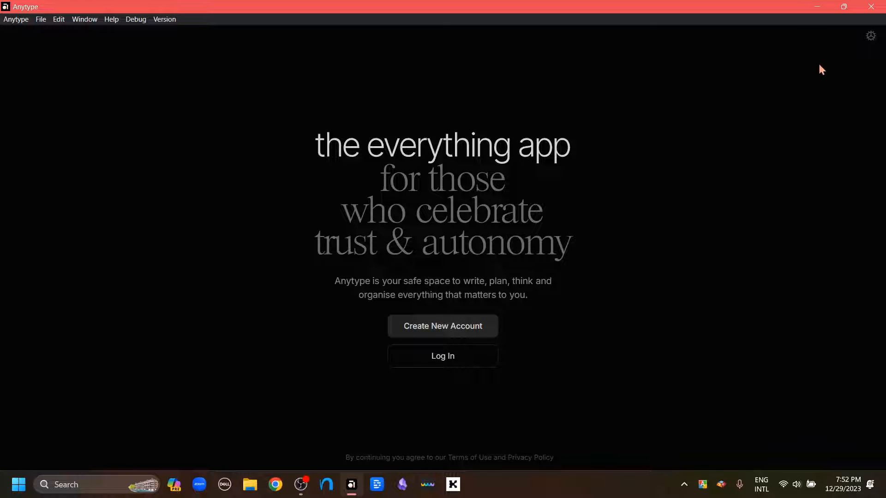
- In the pre-login Preferences, try Network as Local-only and Self-hosted, then save it back to Anytype
click(871, 36)
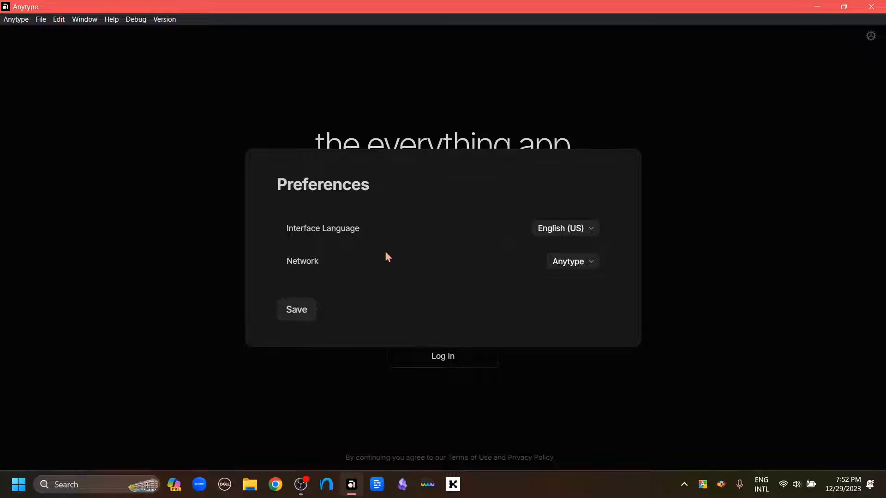
mouse_move(323, 237)
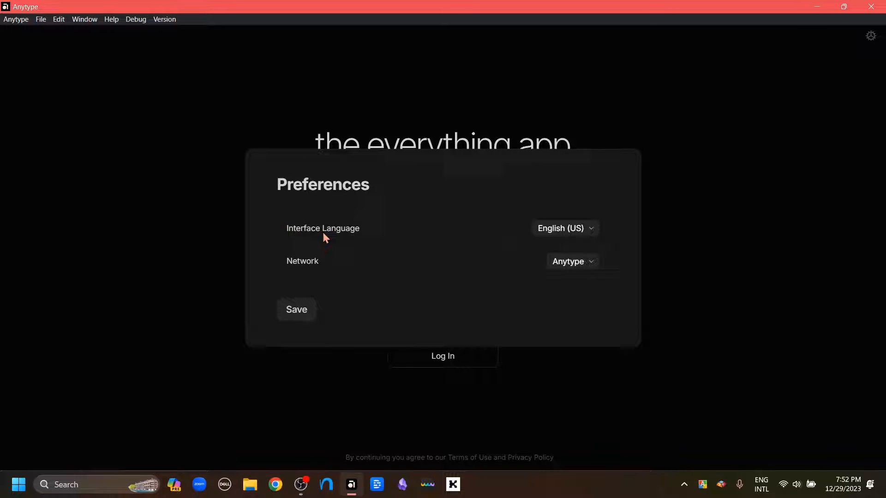
mouse_move(347, 272)
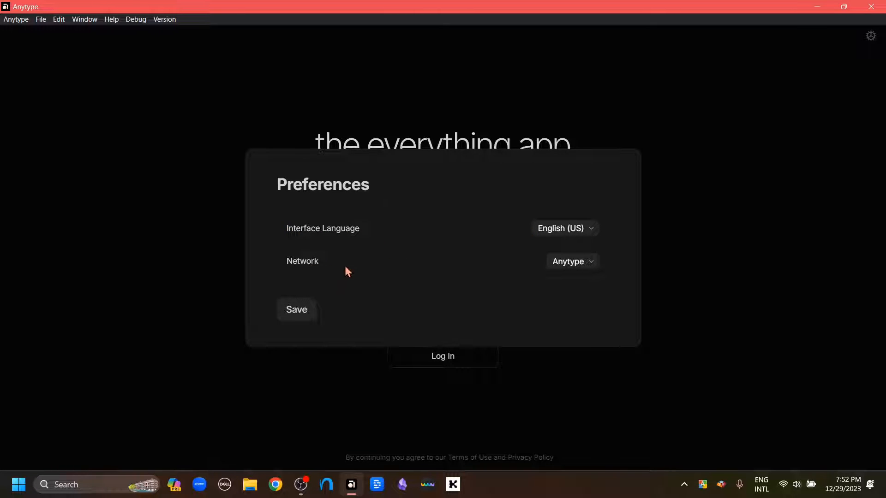
mouse_move(591, 268)
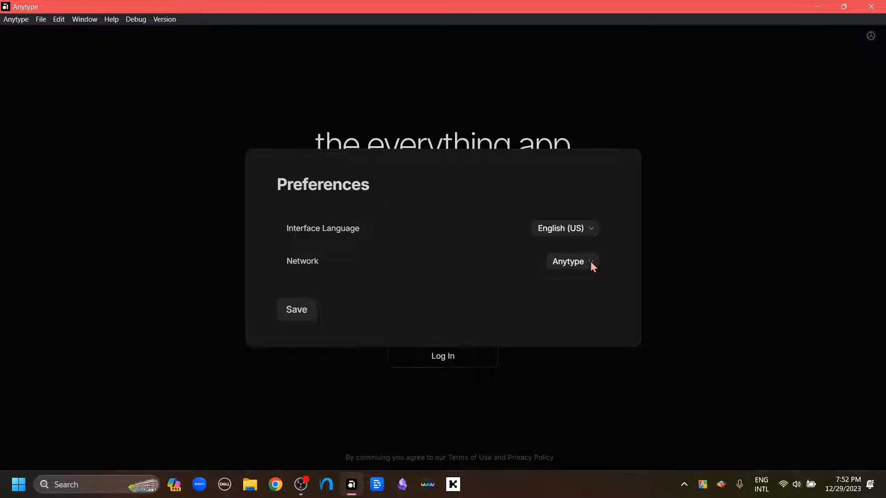
click(571, 261)
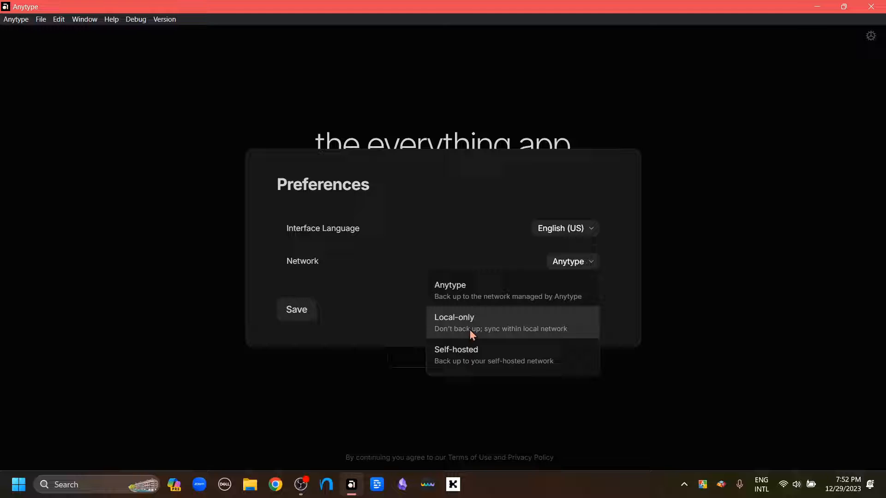
mouse_move(471, 365)
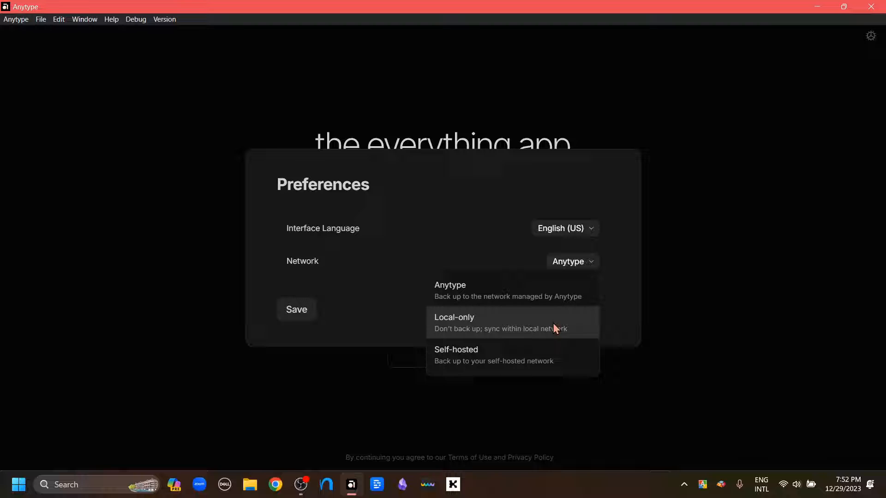
mouse_move(535, 330)
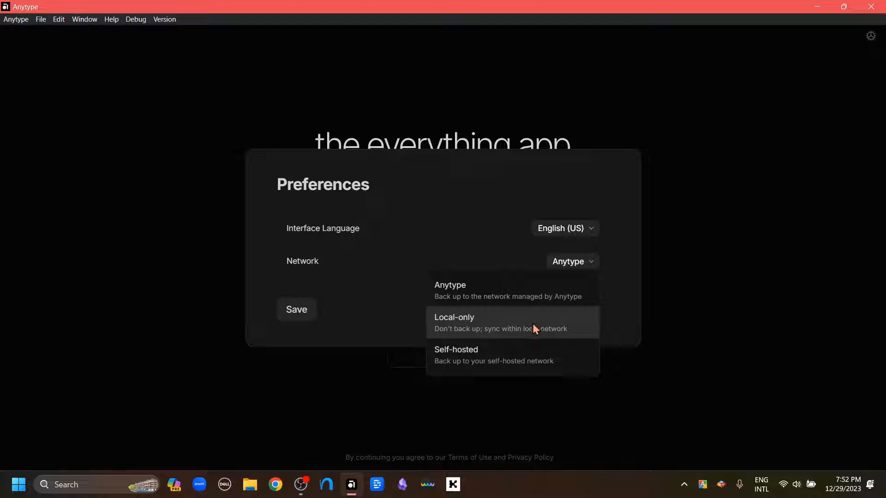
mouse_move(521, 329)
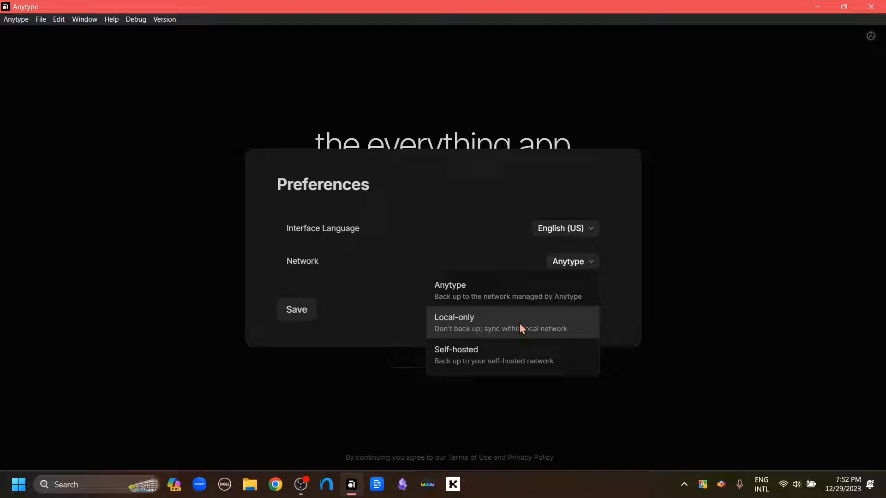
click(453, 322)
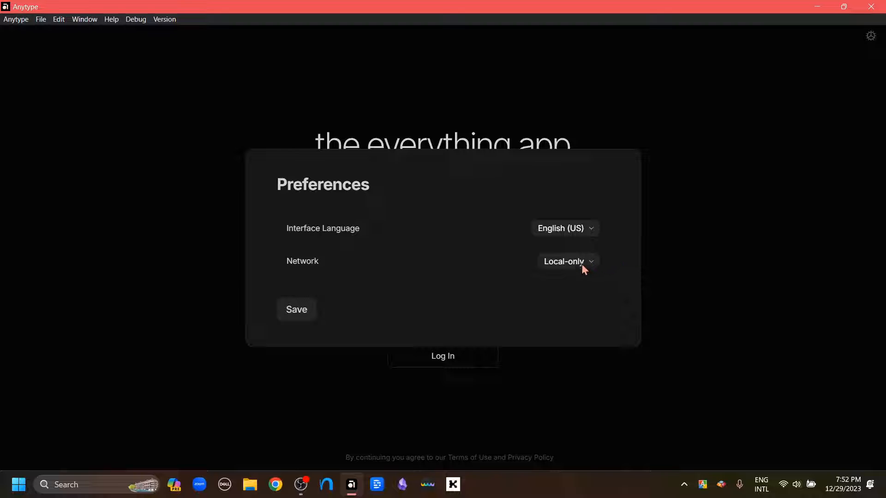
click(565, 262)
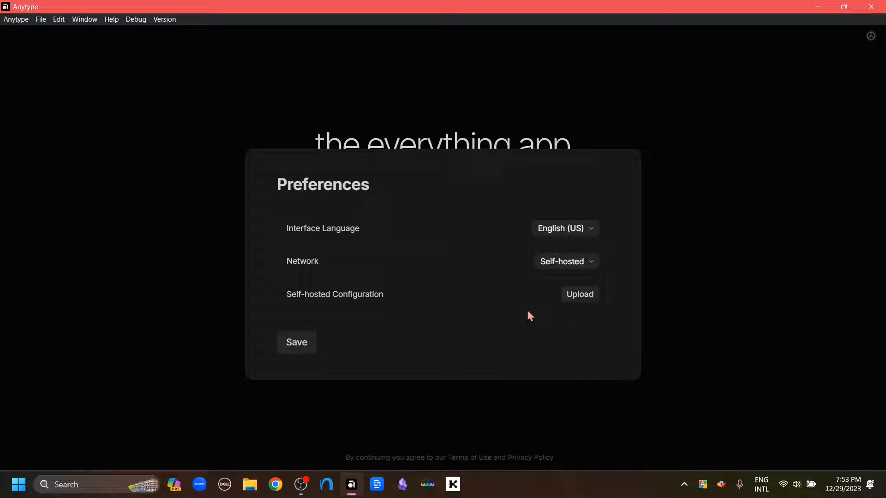
mouse_move(594, 294)
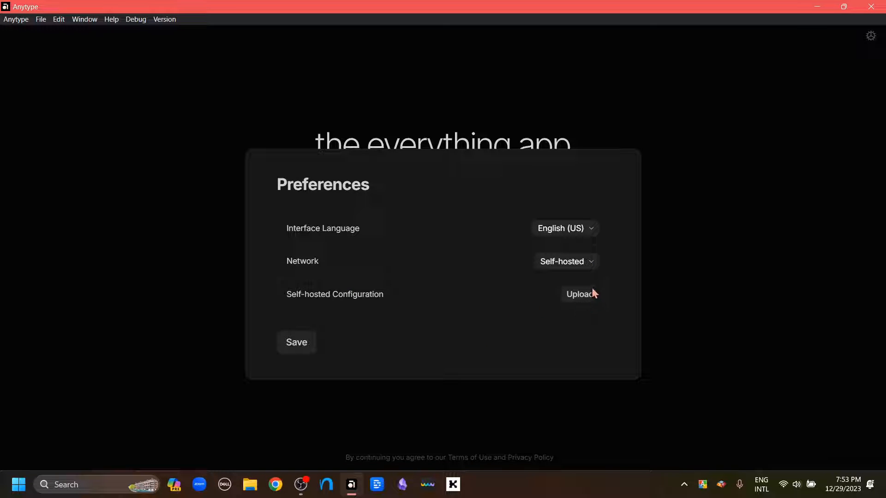
mouse_move(607, 300)
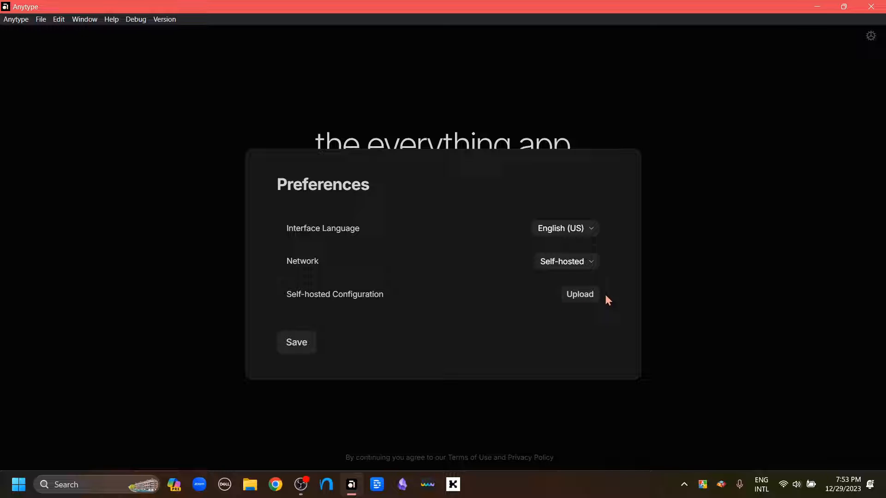
mouse_move(623, 291)
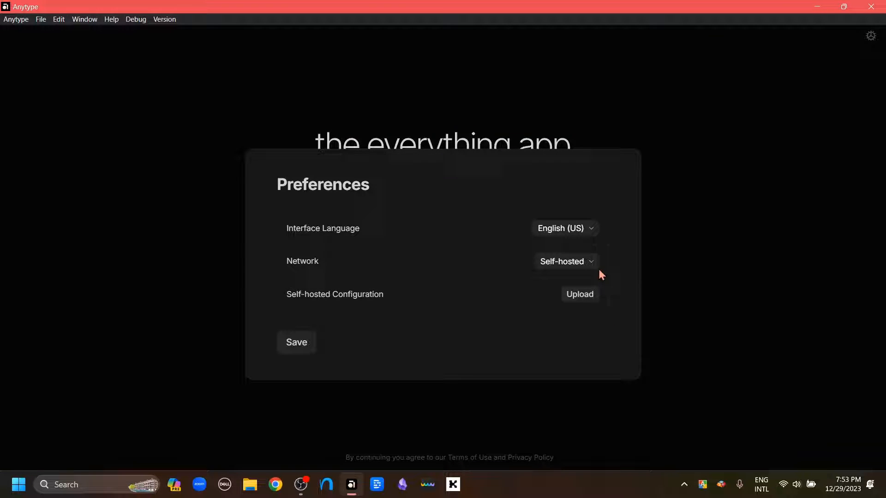
click(565, 261)
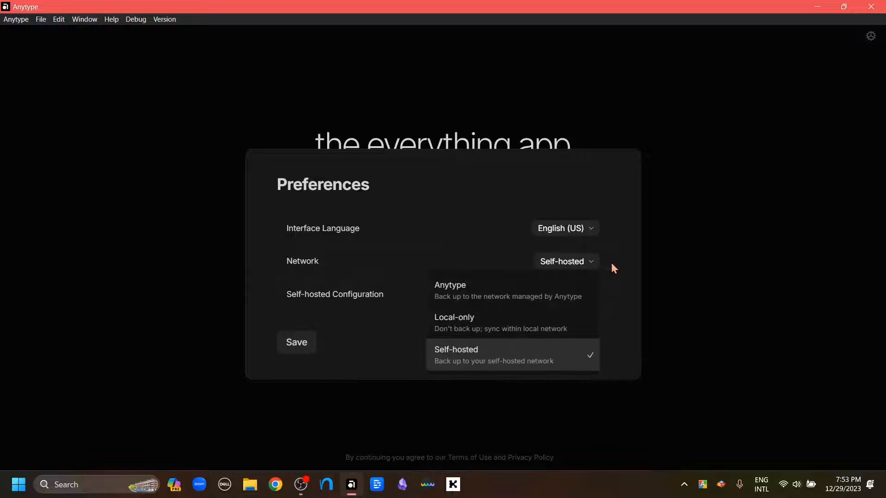
click(449, 285)
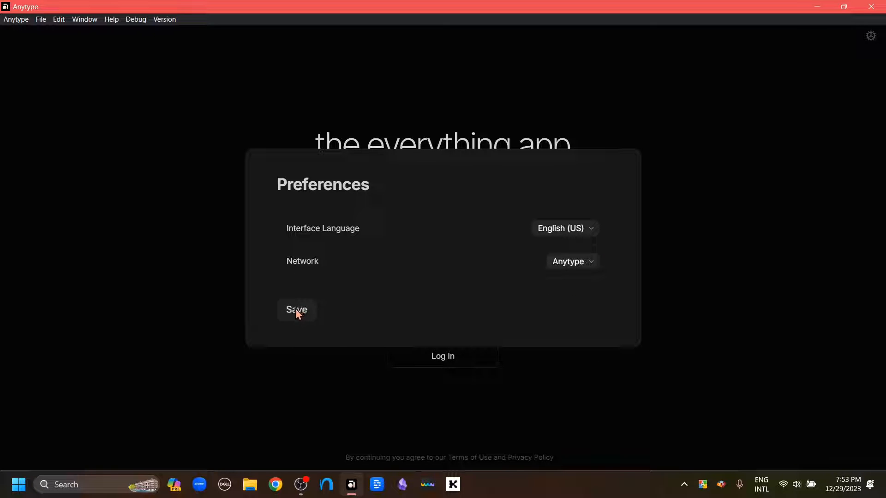
click(296, 310)
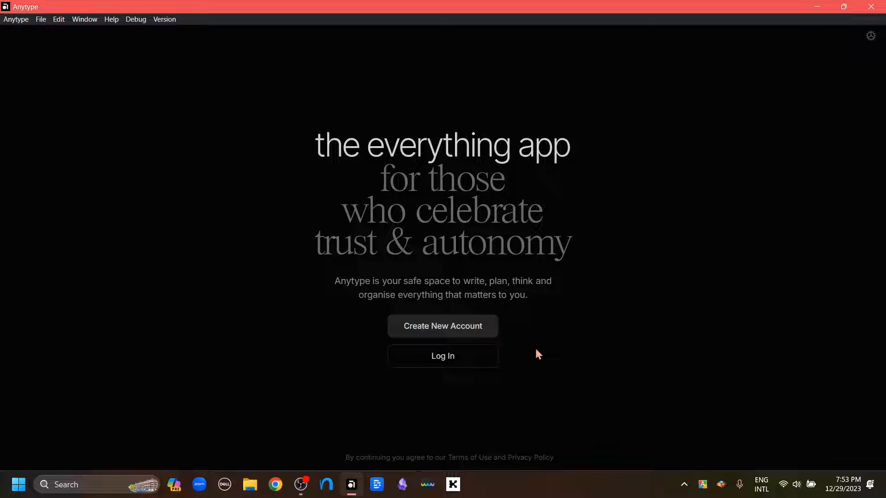
mouse_move(443, 356)
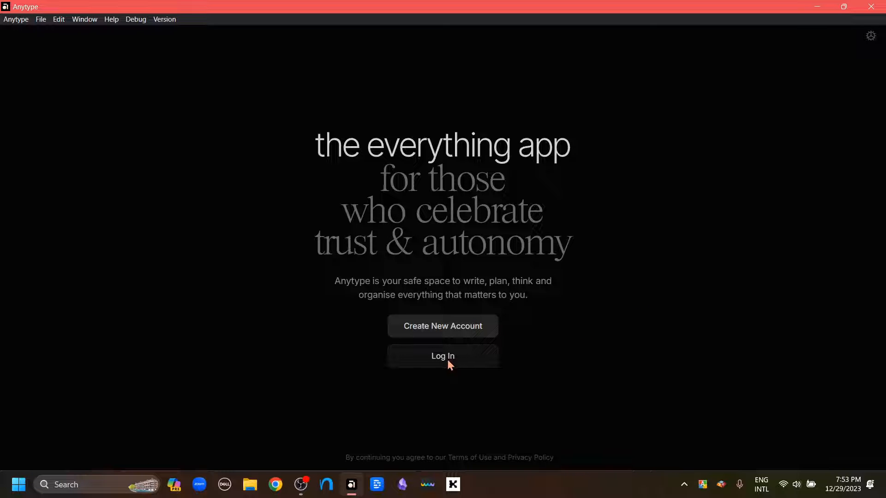
- Log in to the existing account by pasting the recovery phrase
click(443, 356)
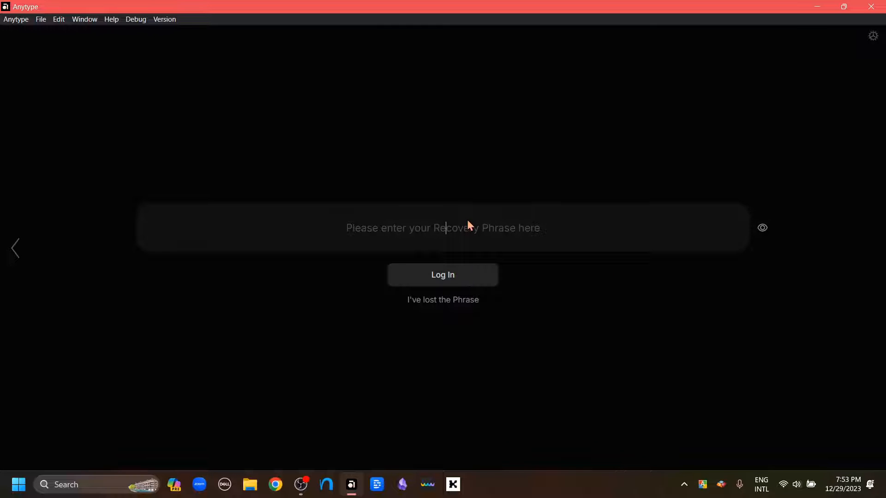
key(ctrl+v)
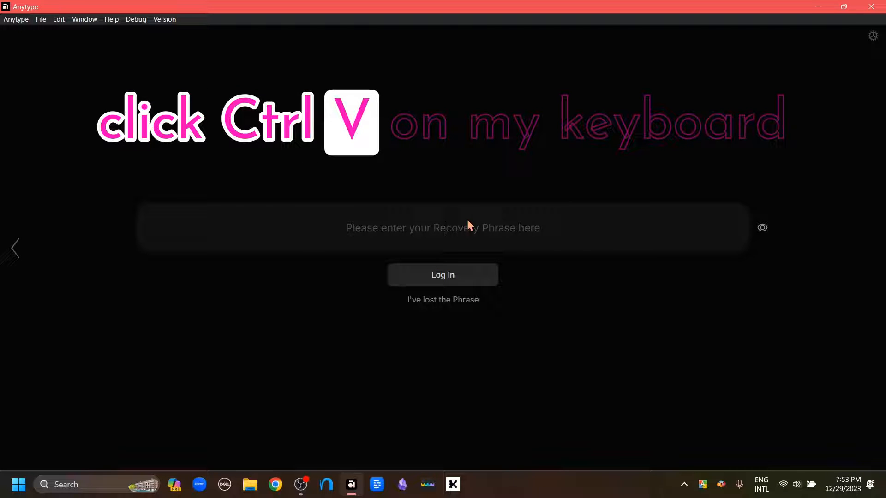
key(ctrl+v)
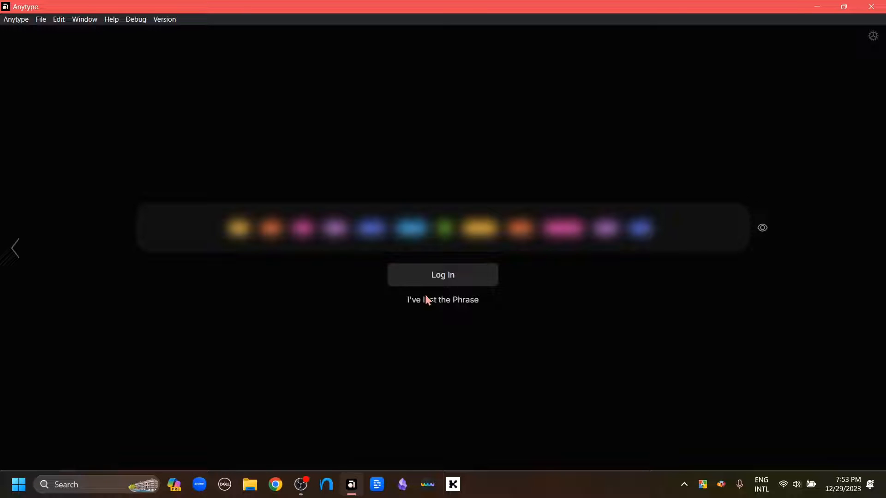
click(443, 275)
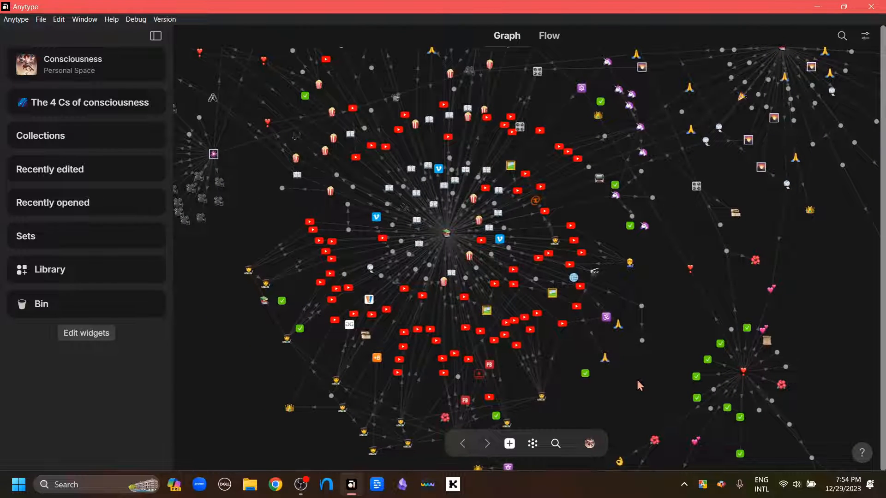
- Switch to the New features and demo space and show its object graph
click(589, 444)
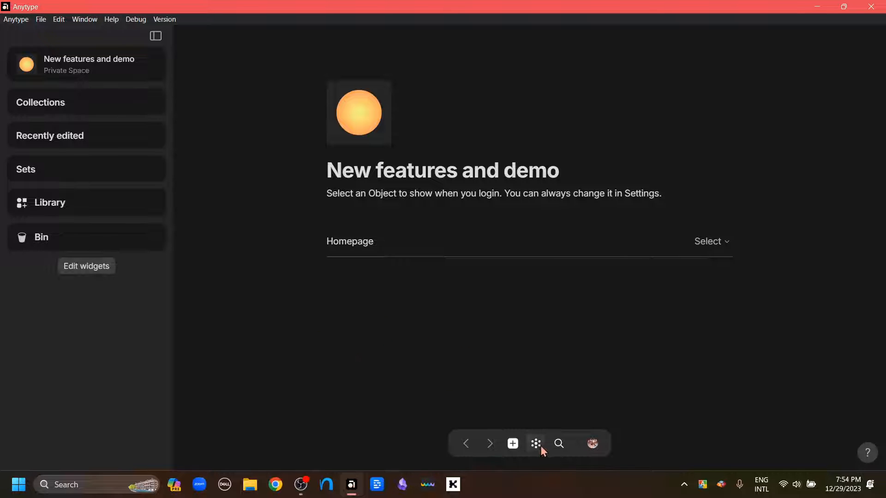
click(534, 443)
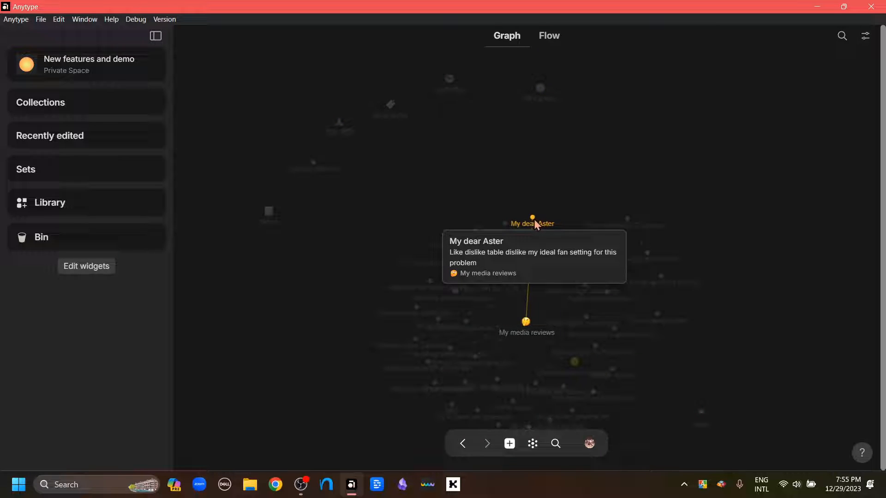
- From the My dear Aster node, show its Flow of links listing two incoming objects
click(531, 224)
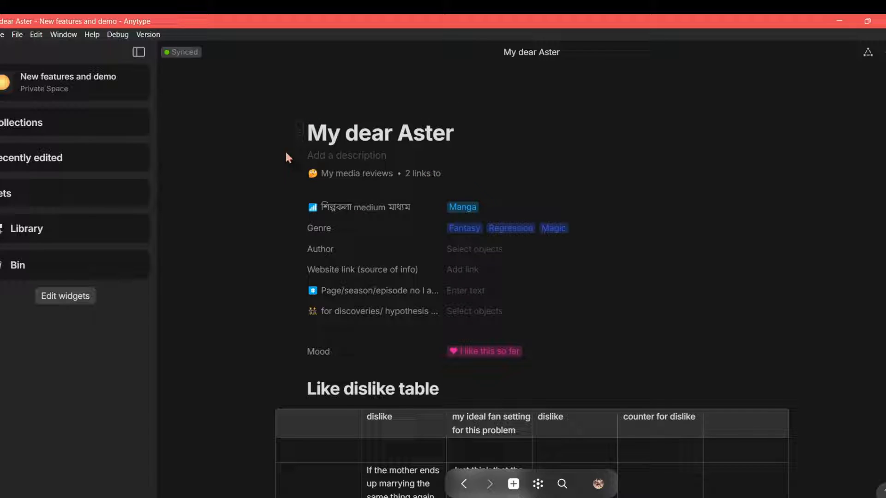
mouse_move(621, 246)
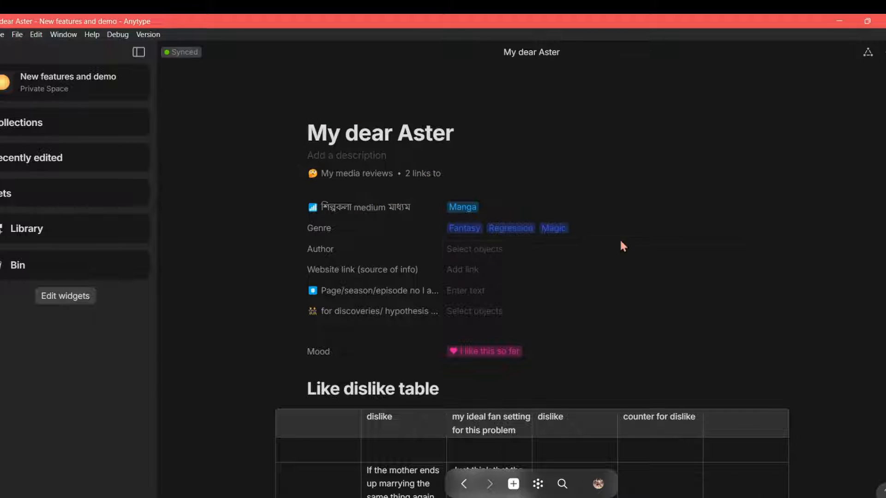
mouse_move(537, 484)
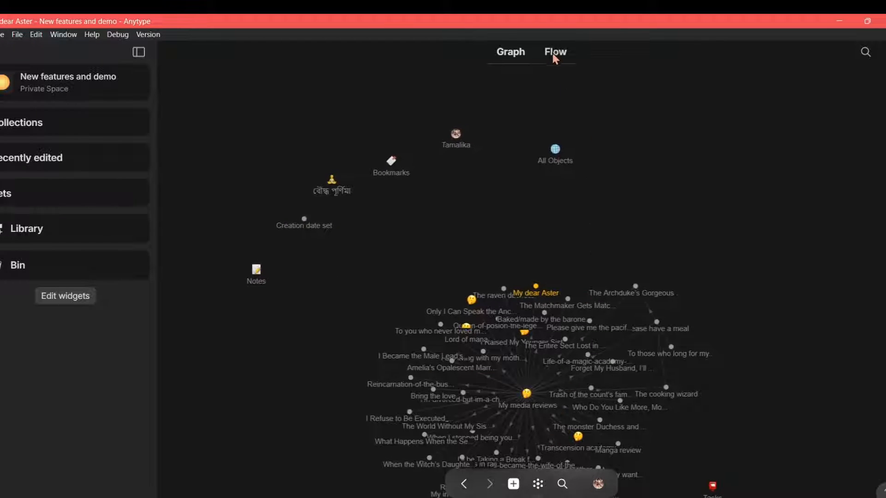
click(554, 51)
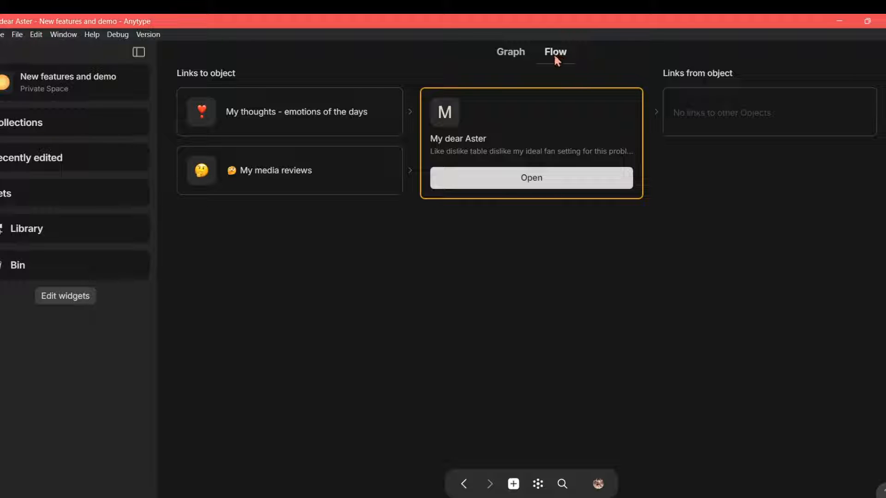
key(ctrl+o)
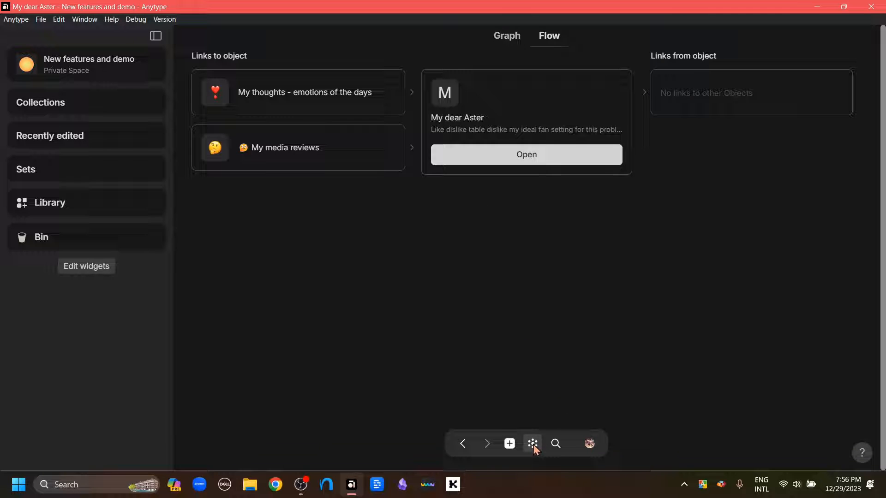
- Open the My dear Aster object page itself from its Flow card
click(525, 154)
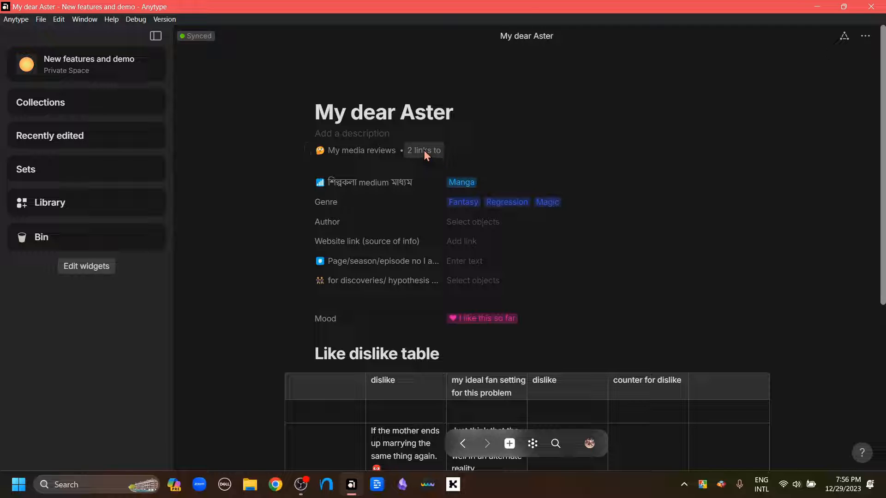
click(423, 150)
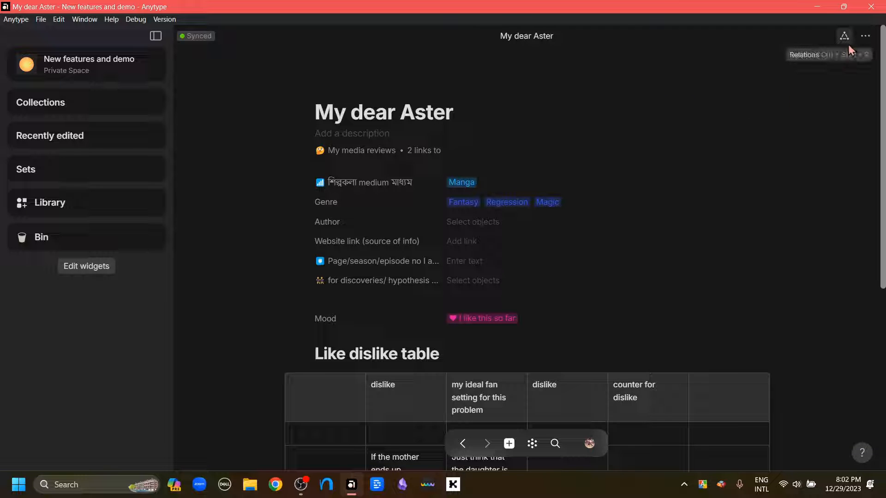
click(843, 36)
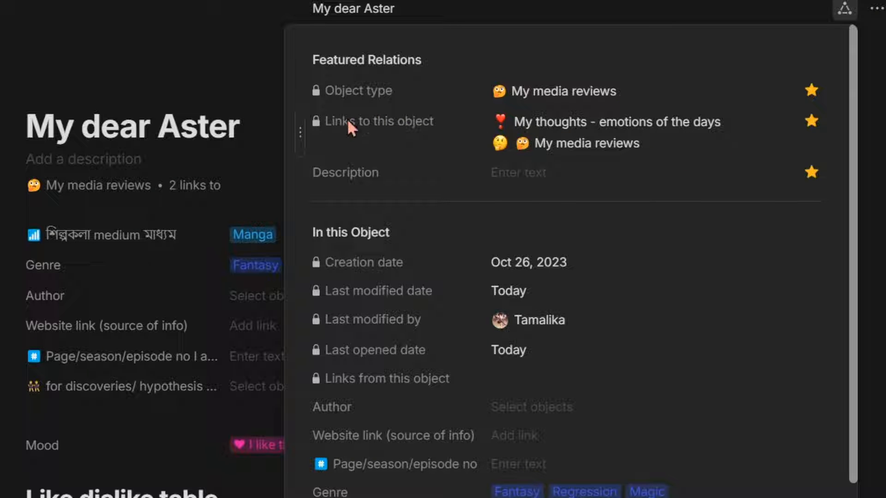
mouse_move(416, 135)
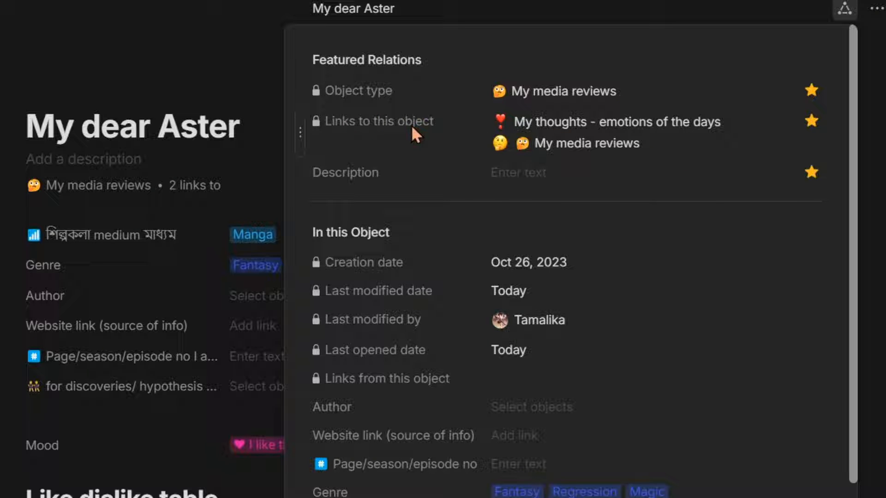
mouse_move(574, 134)
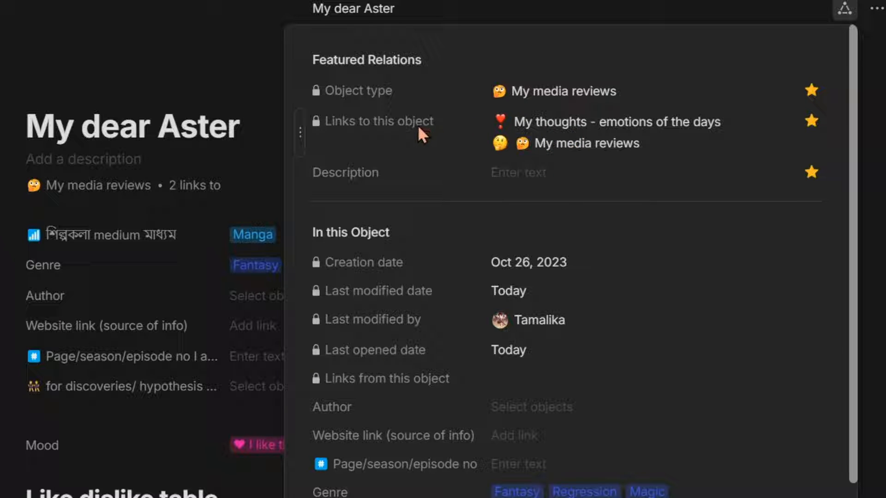
mouse_move(172, 192)
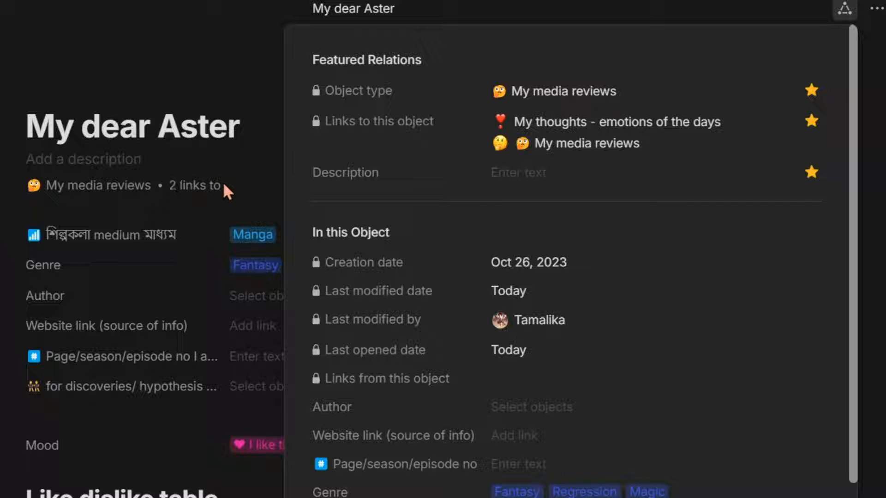
mouse_move(812, 121)
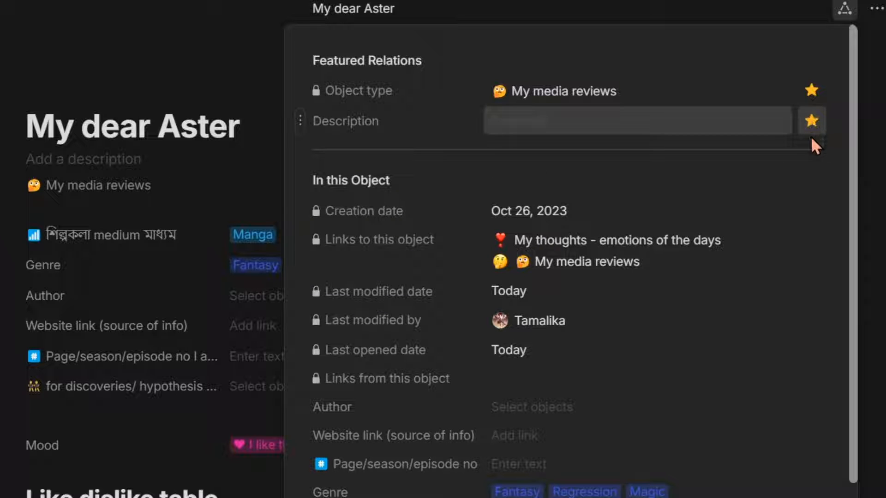
mouse_move(811, 240)
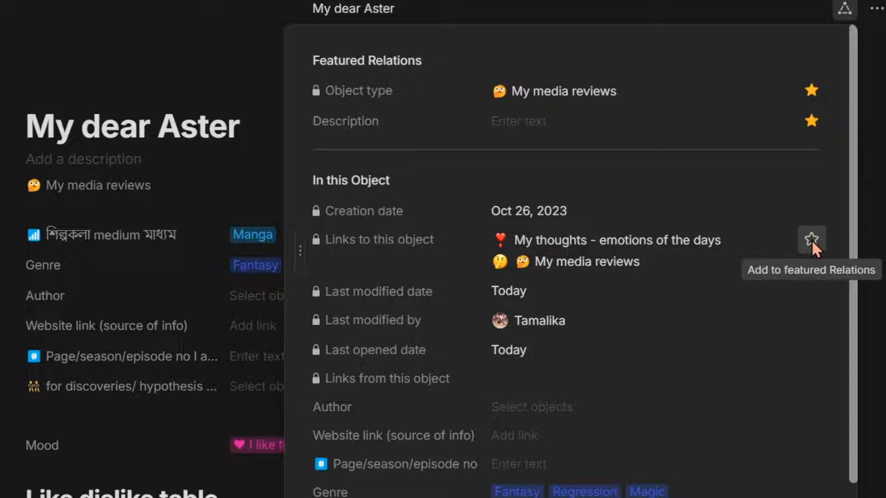
mouse_move(553, 271)
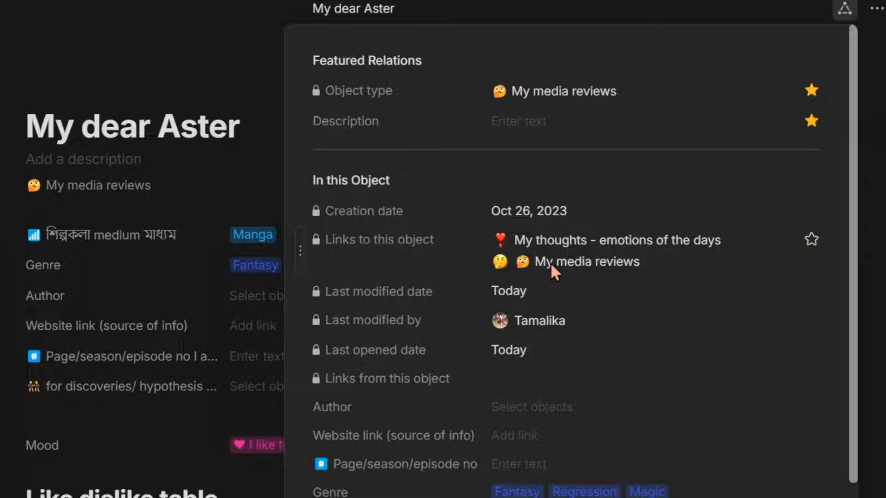
mouse_move(579, 246)
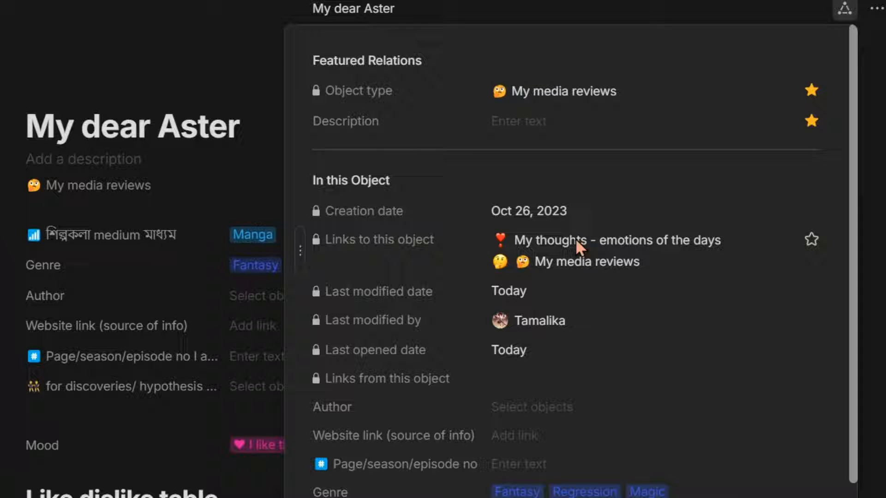
mouse_move(661, 254)
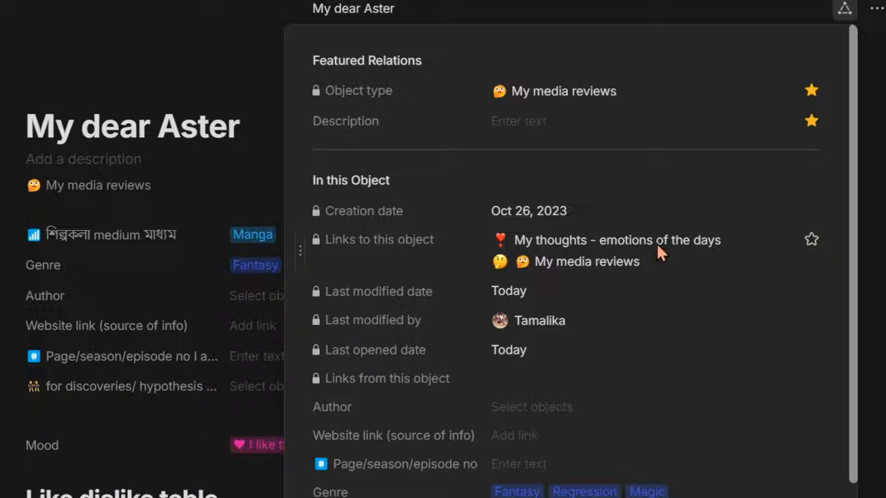
mouse_move(641, 257)
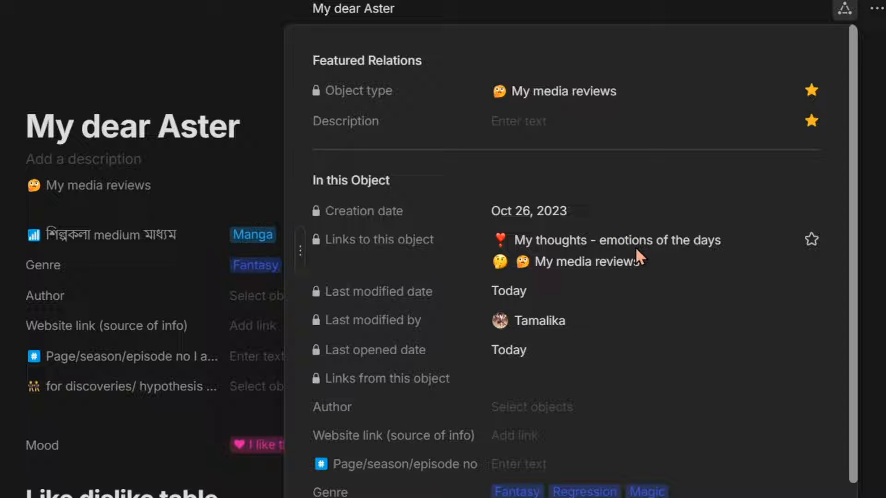
mouse_move(812, 239)
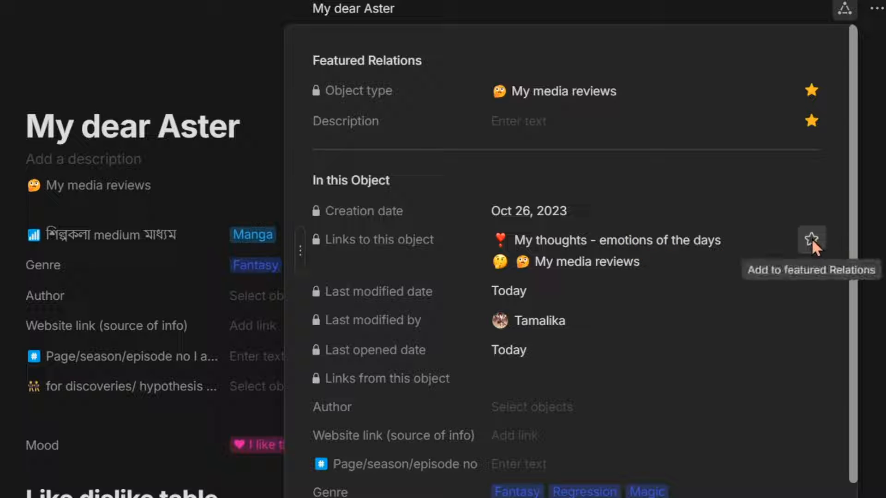
click(811, 238)
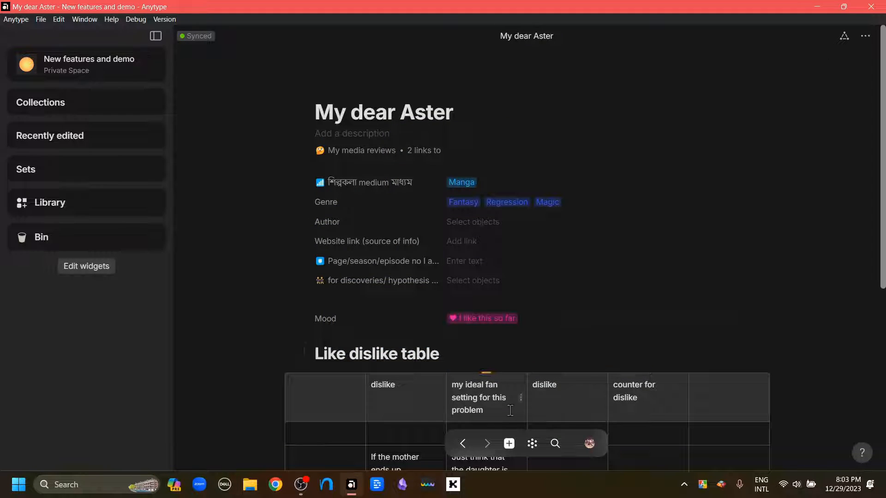
mouse_move(508, 449)
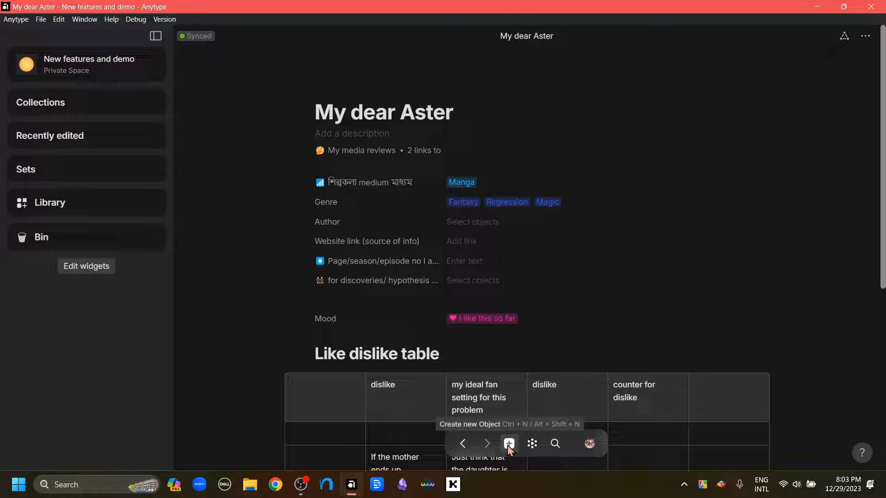
- Create a new object in the space and list its Default Object Type choices (Note)
click(508, 444)
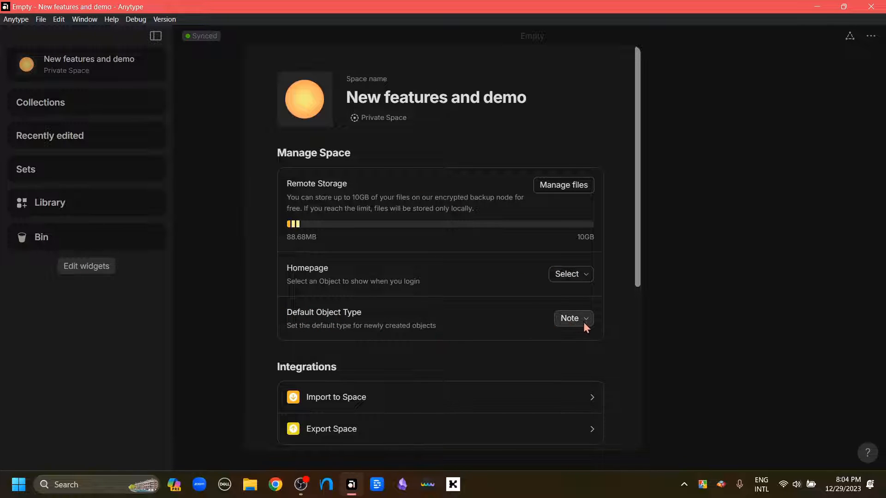
click(572, 318)
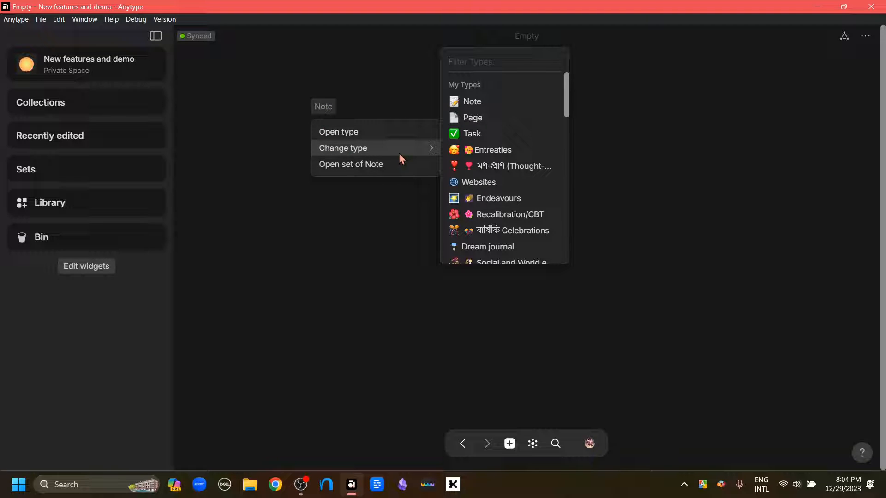
mouse_move(514, 166)
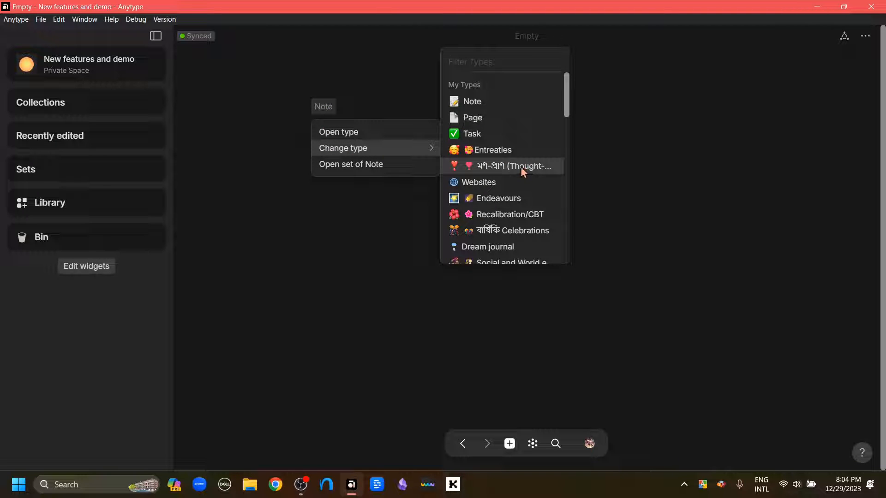
- Switch the new object to the custom Thought-emotion type
click(513, 166)
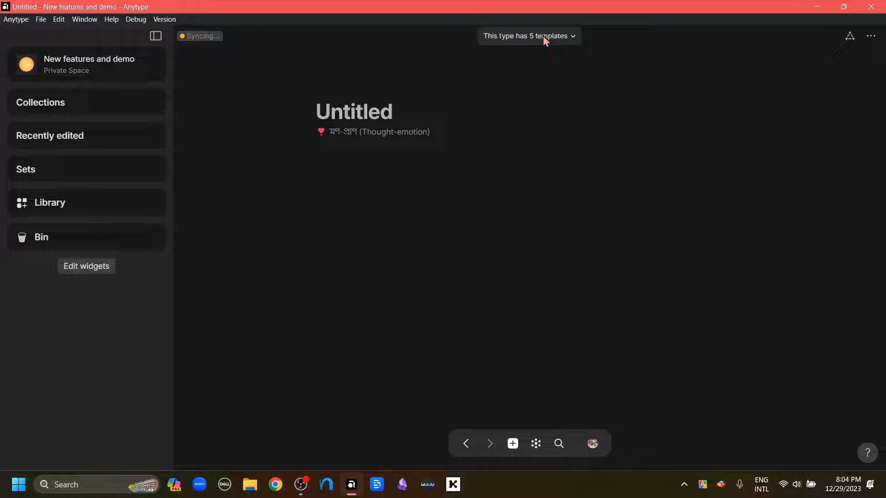
- Title the object 'Date/' (deleting 'topic') and apply the My thoughts template
click(529, 36)
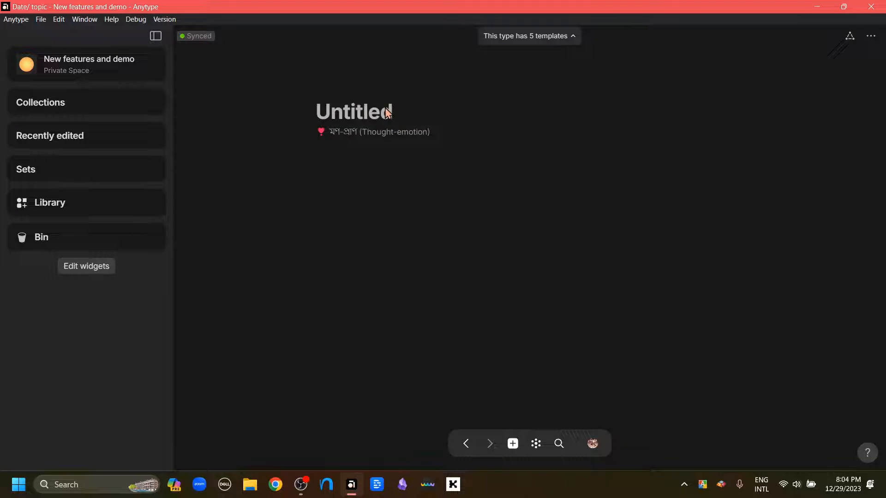
text(Date/ topic)
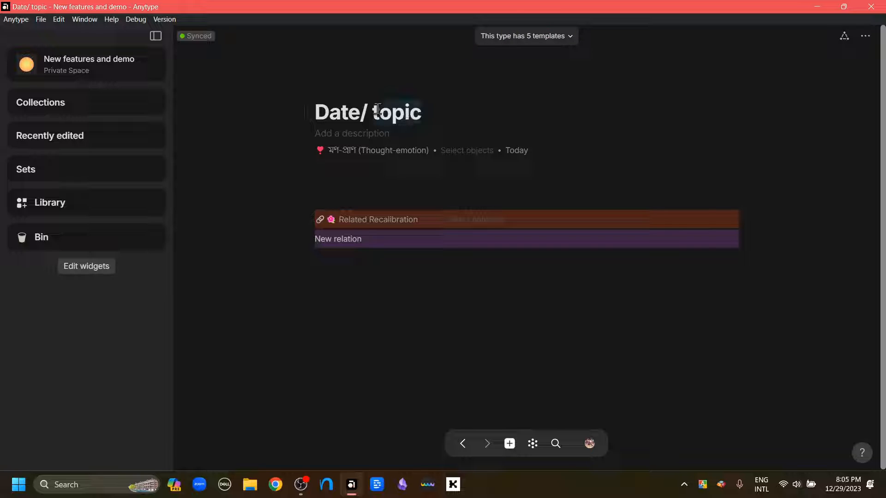
double_click(392, 111)
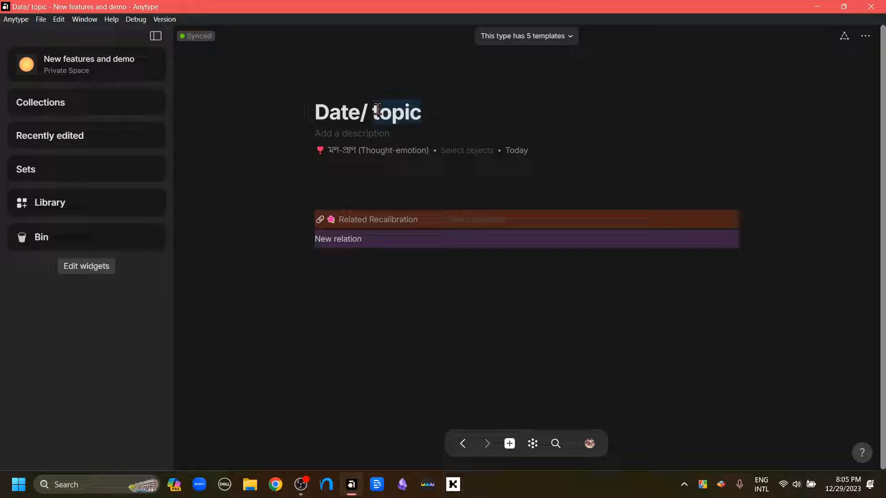
key(Delete)
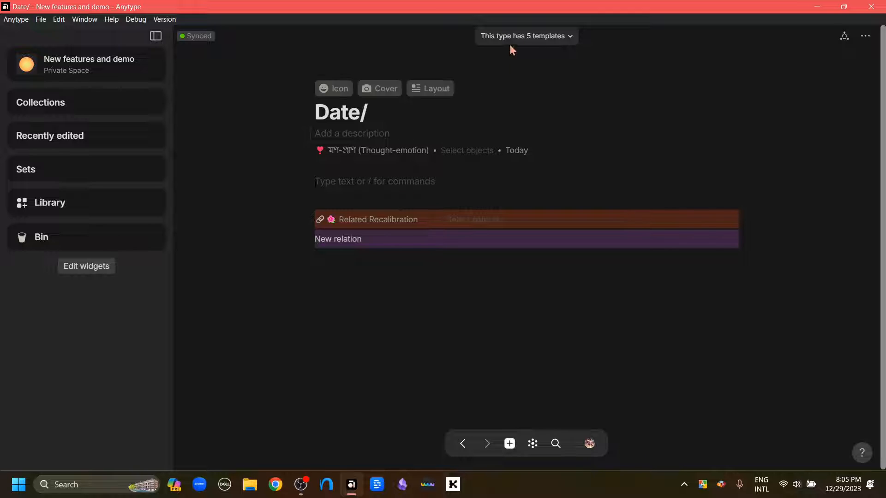
click(525, 36)
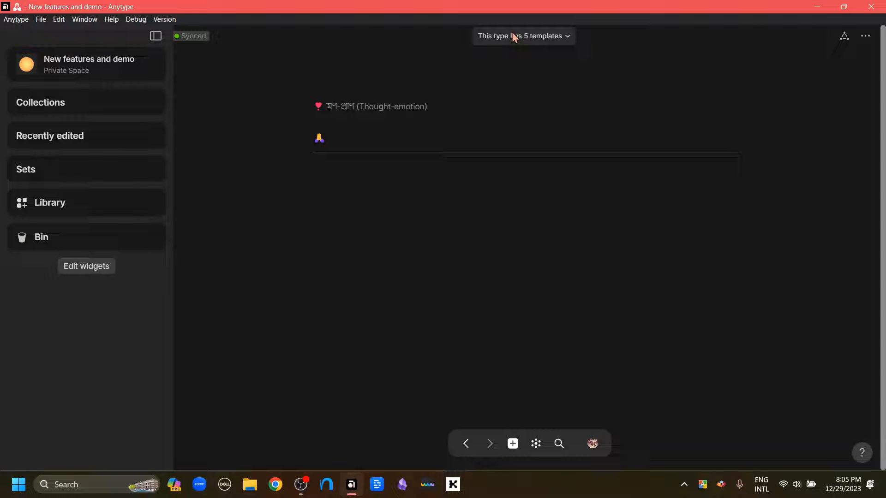
click(520, 36)
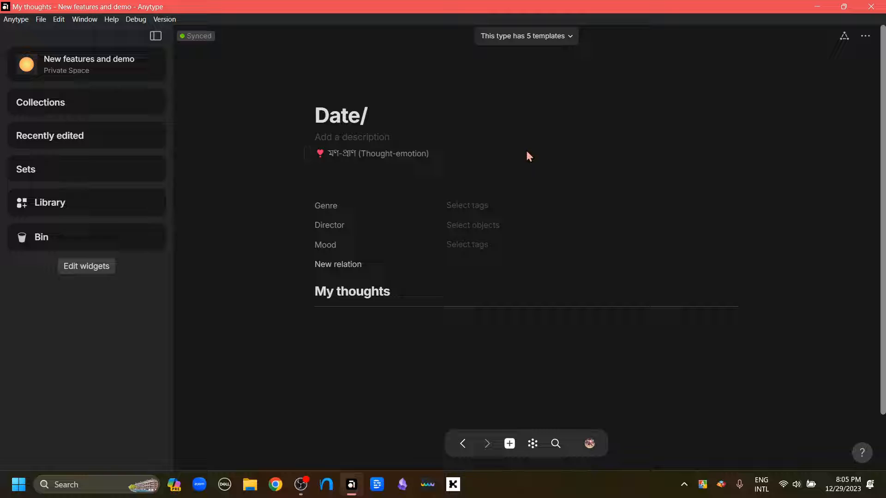
mouse_move(335, 331)
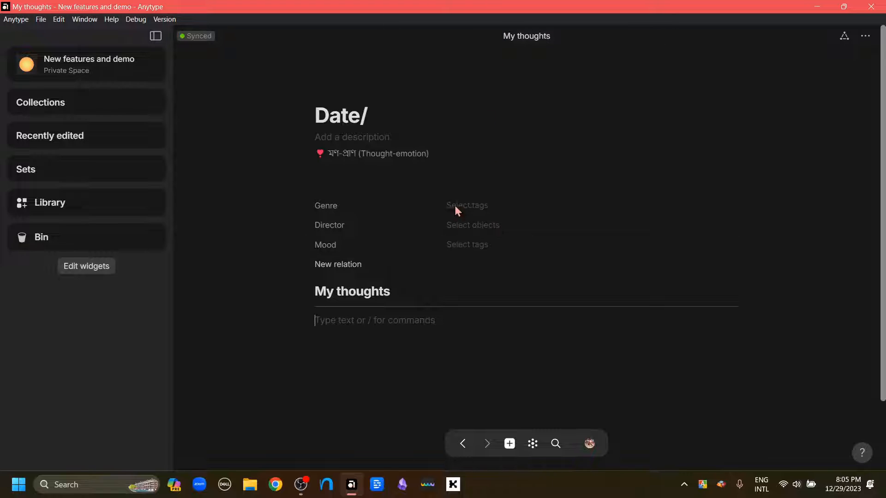
mouse_move(335, 351)
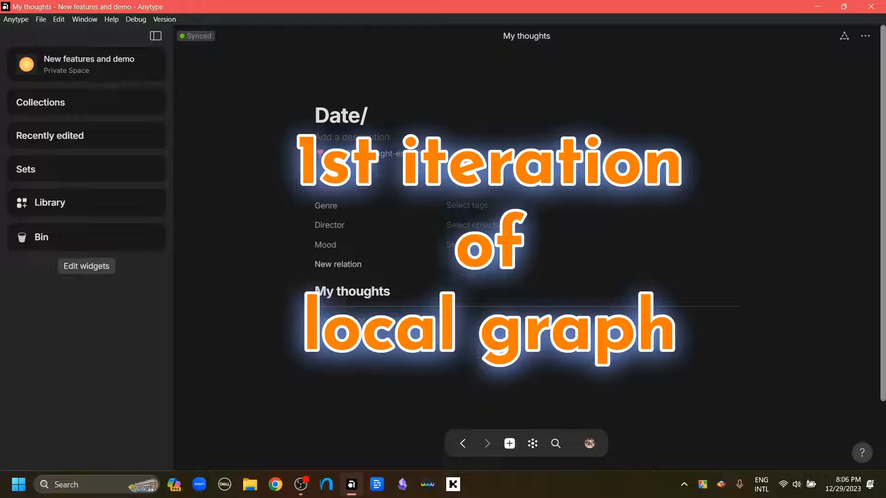
- Show the graph of the space's objects and bring up the spaces list
click(531, 443)
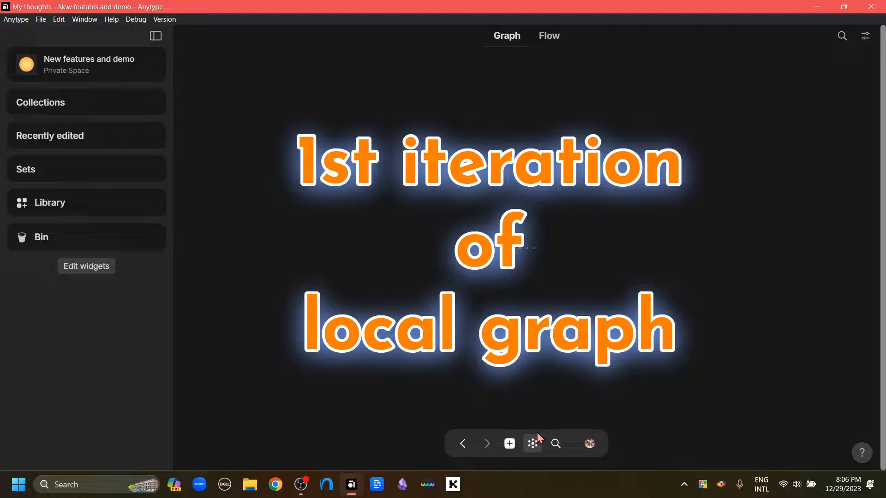
click(531, 444)
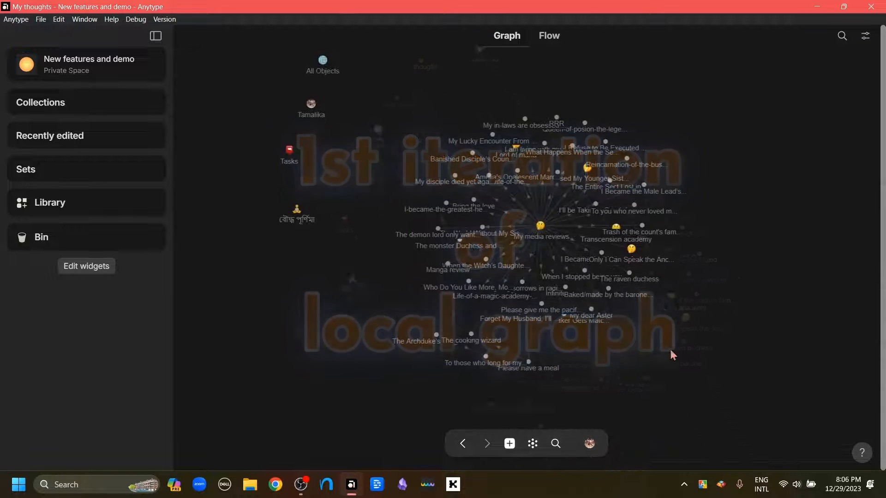
click(588, 443)
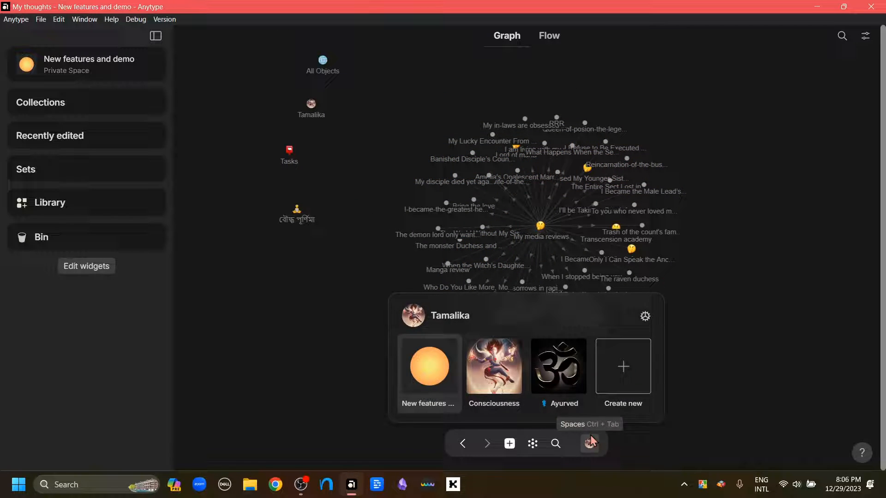
mouse_move(493, 365)
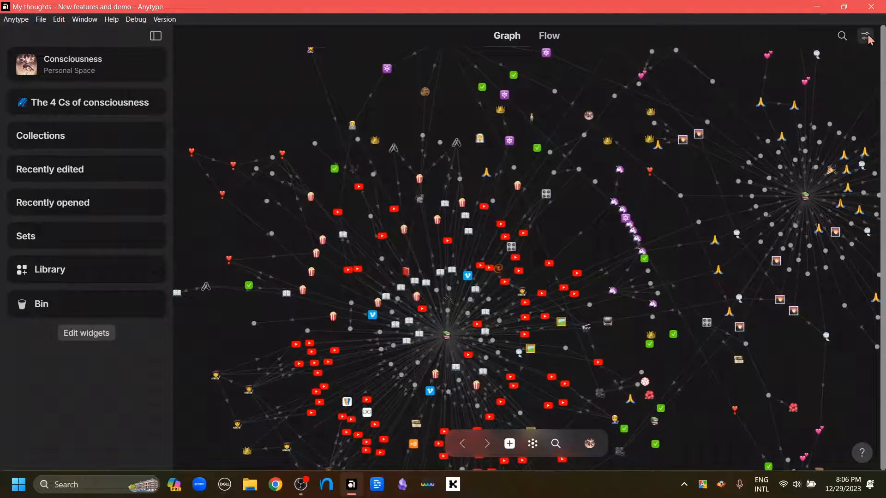
- Turn on Local graph mode in the graph display settings, leaving the graph empty
click(866, 35)
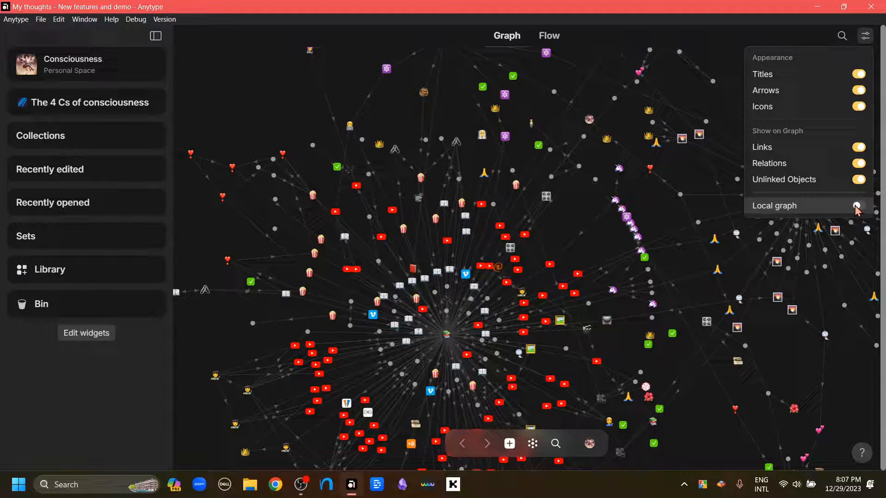
click(858, 205)
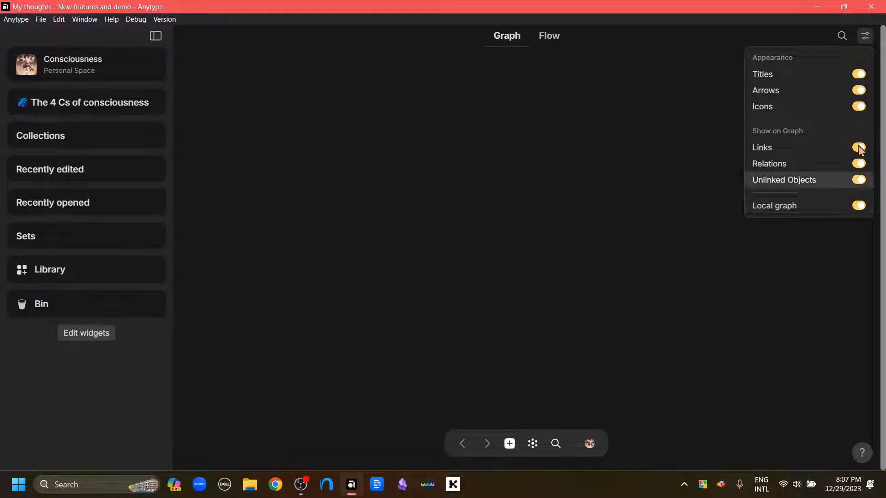
click(864, 35)
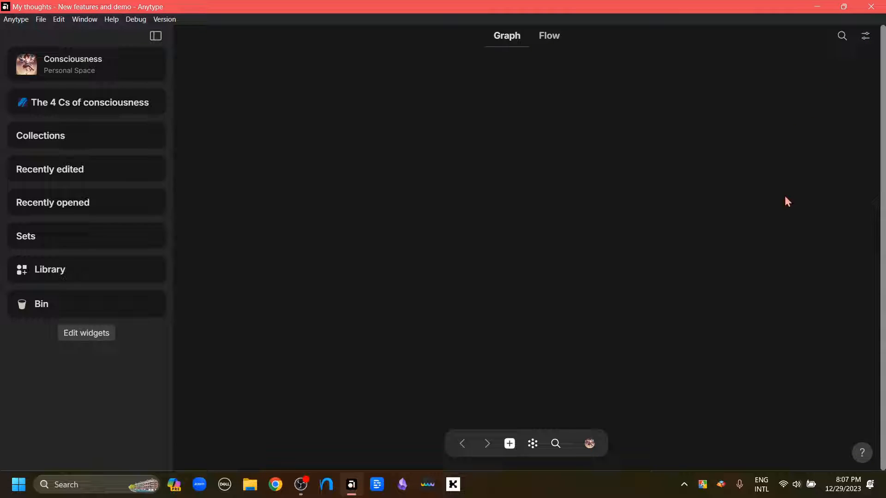
mouse_move(533, 221)
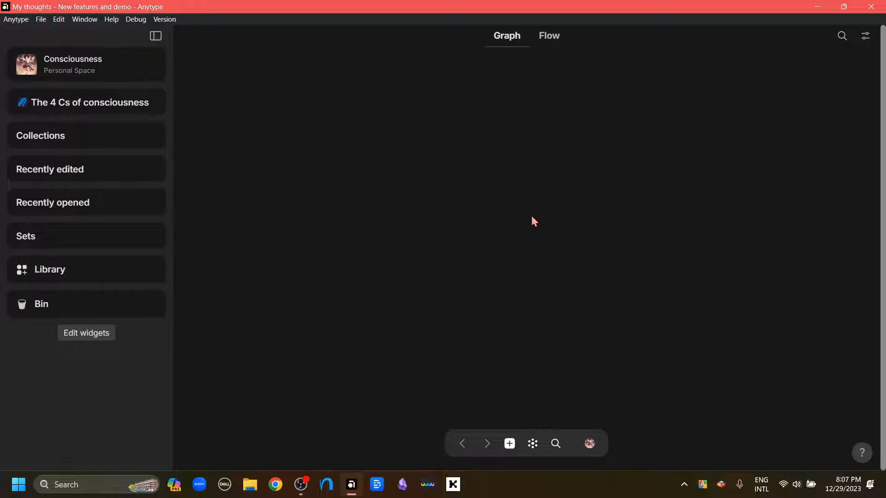
mouse_move(61, 223)
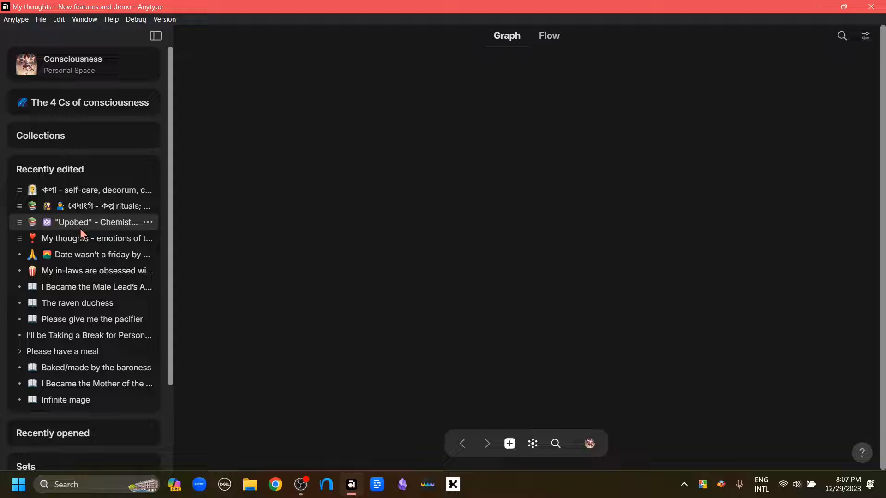
mouse_move(83, 308)
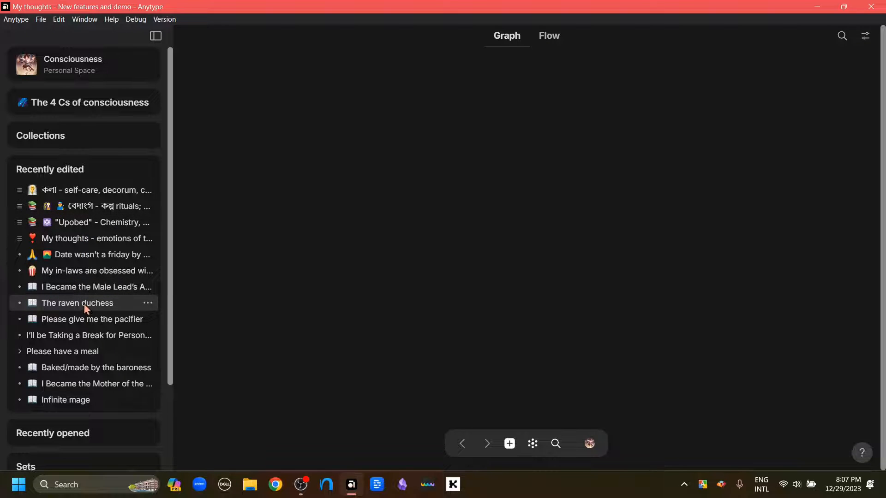
- View The raven duchess in the local graph, then move to the My thoughts - emotions of the days collection
click(76, 303)
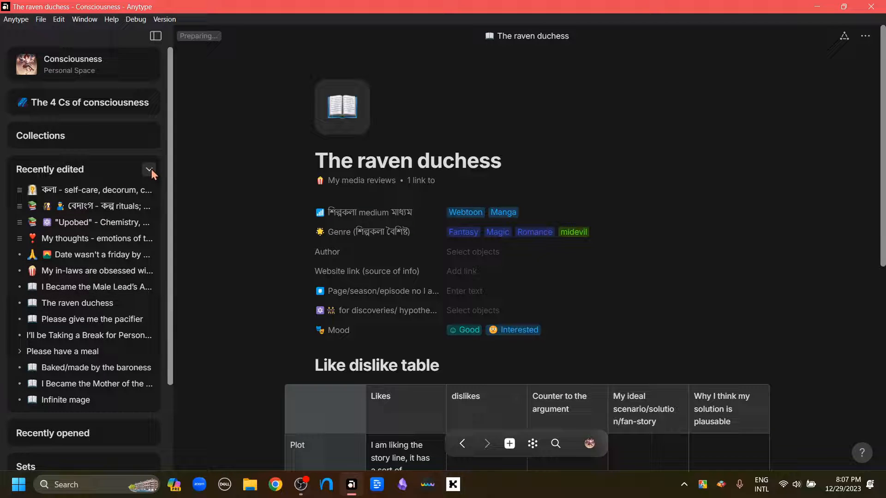
click(148, 170)
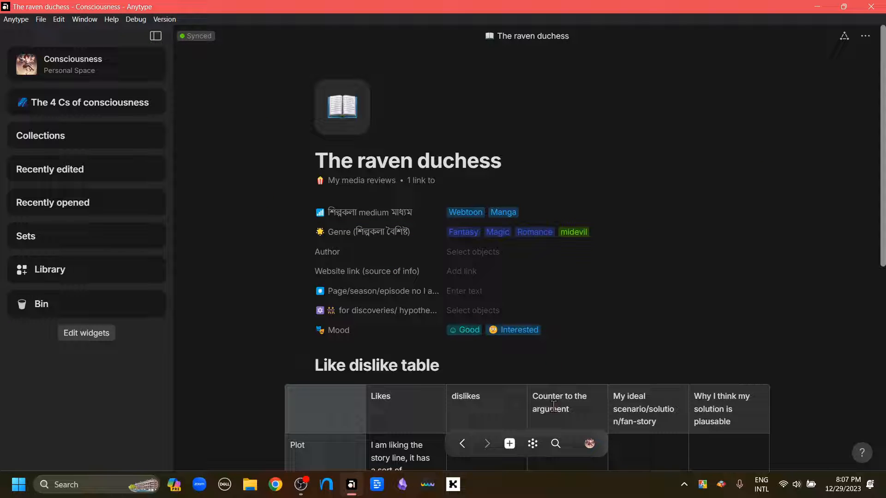
click(531, 444)
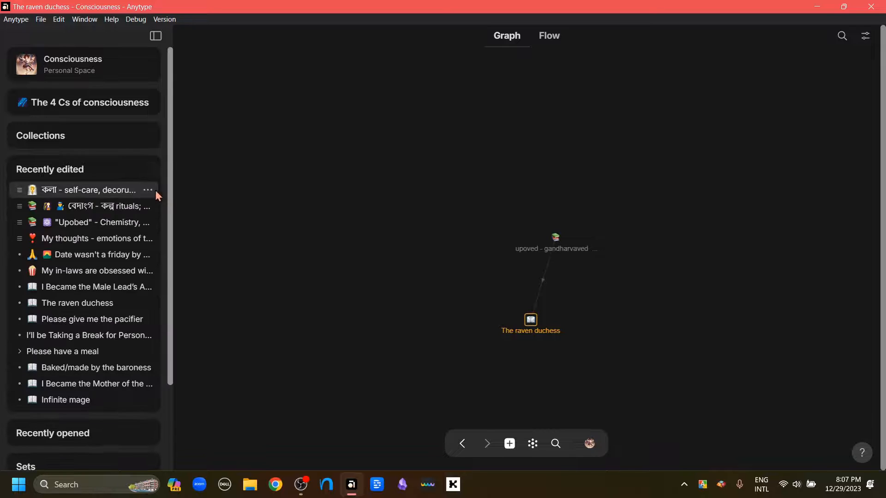
click(94, 238)
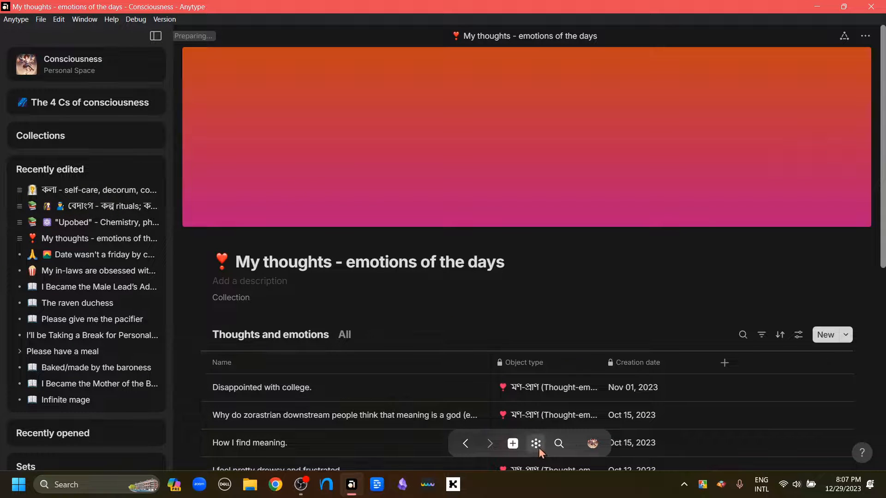
mouse_move(535, 443)
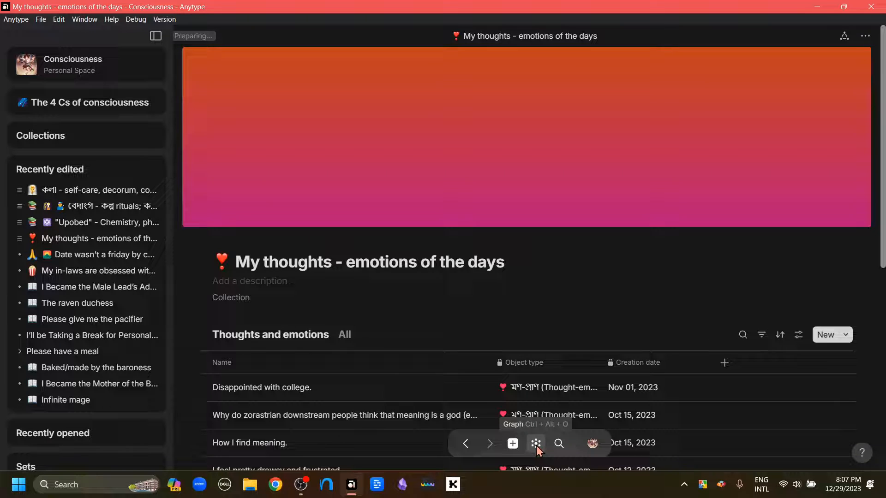
- View the collection's local graph and drag the My PKM name node to its right
click(535, 443)
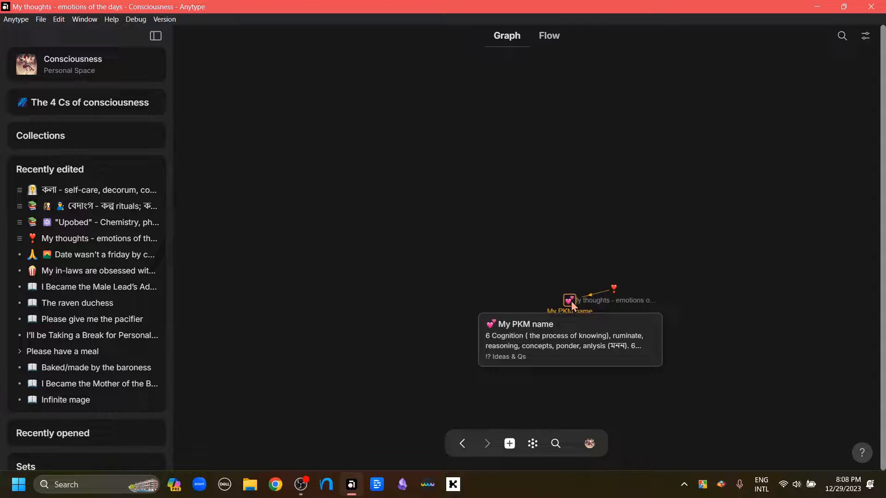
drag(569, 300, 484, 299)
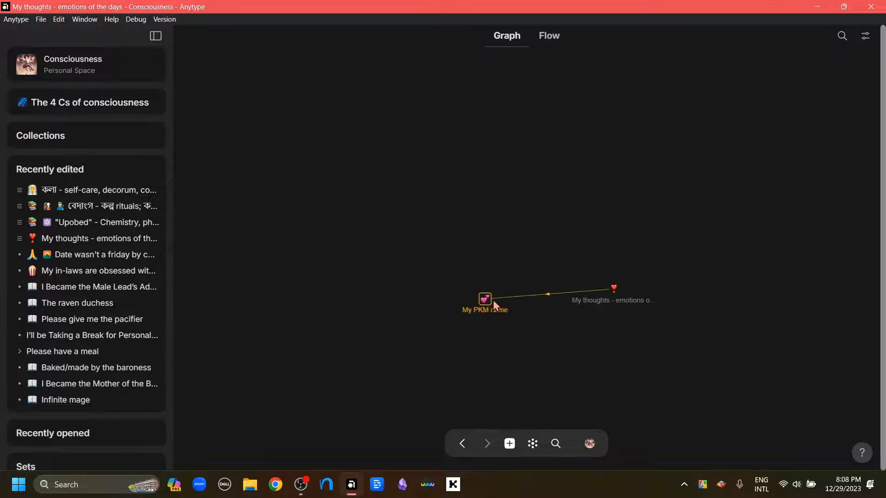
drag(484, 299, 687, 288)
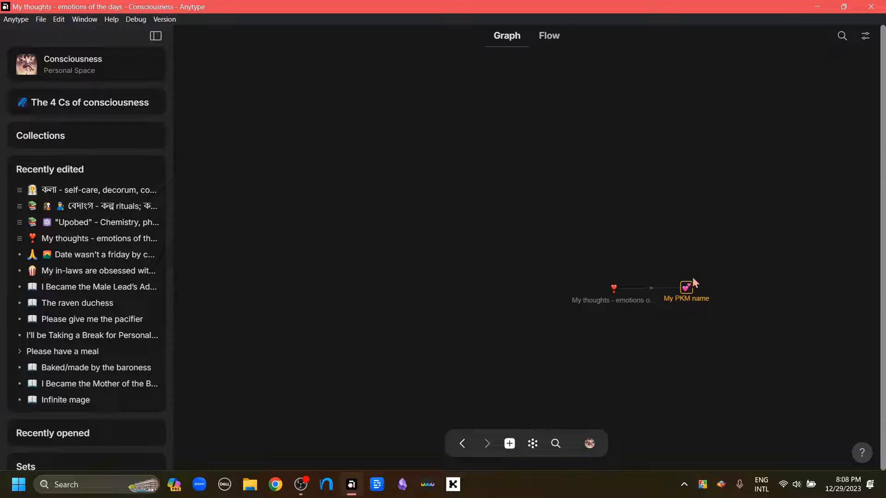
mouse_move(692, 371)
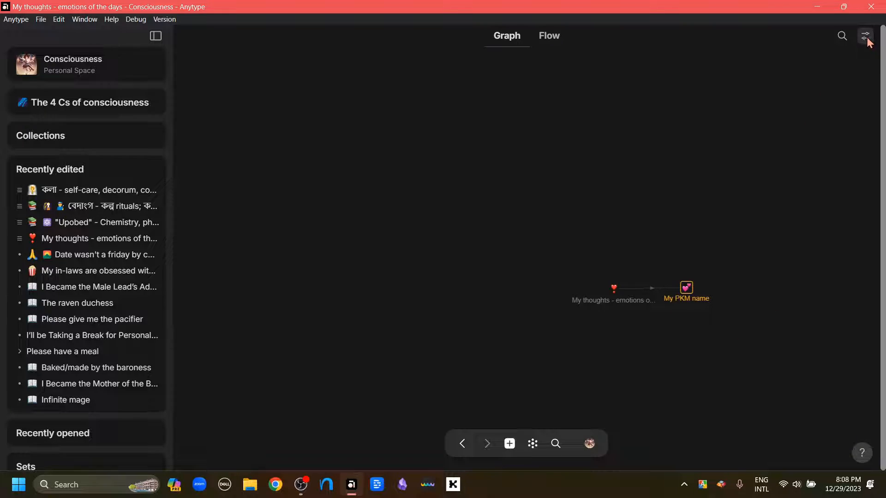
- Turn Local graph off to see the full graph, then go to the Activity (কর্ম) collection
click(864, 36)
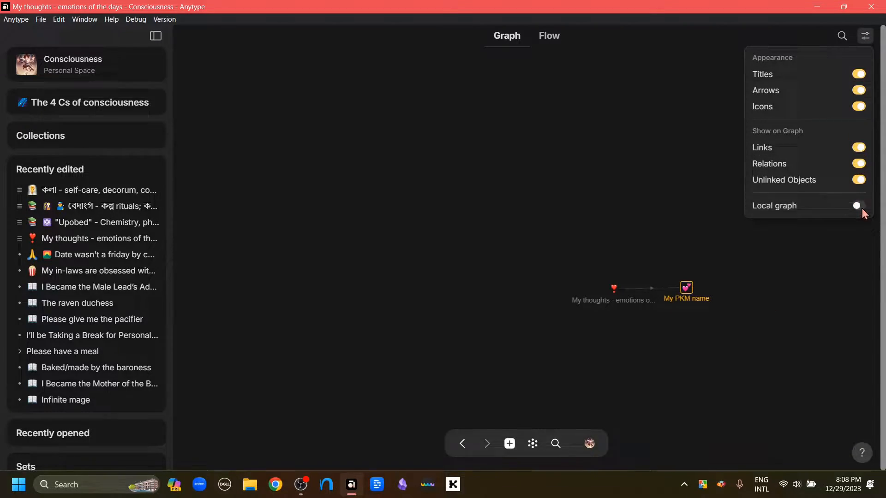
click(857, 205)
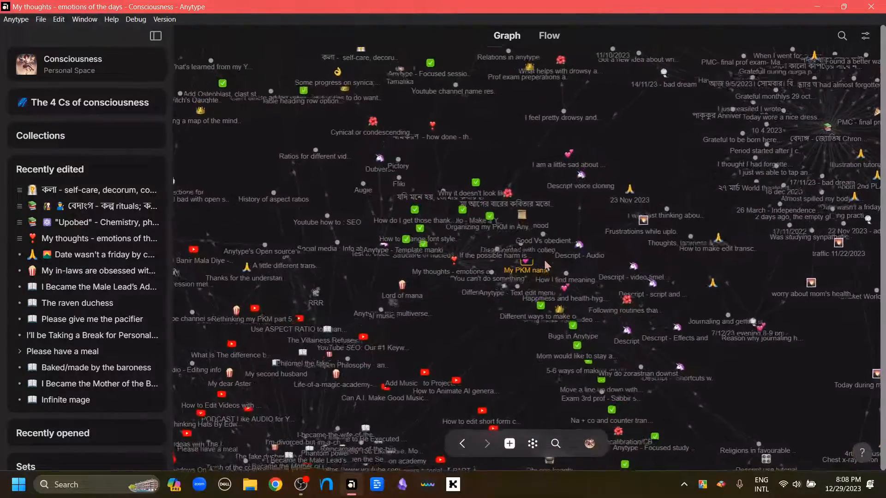
click(526, 254)
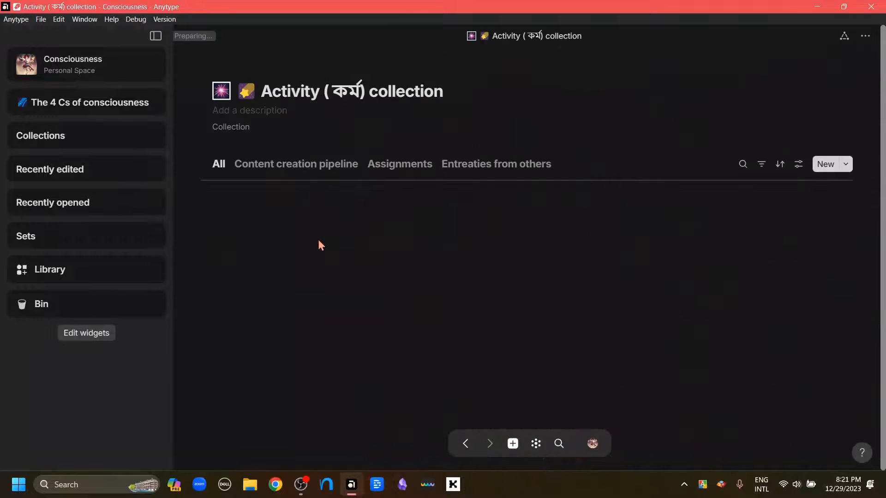
- Go into the 'Anytype - the multiverse is here' object from the Done column and add an empty line under Thumbnail
click(296, 163)
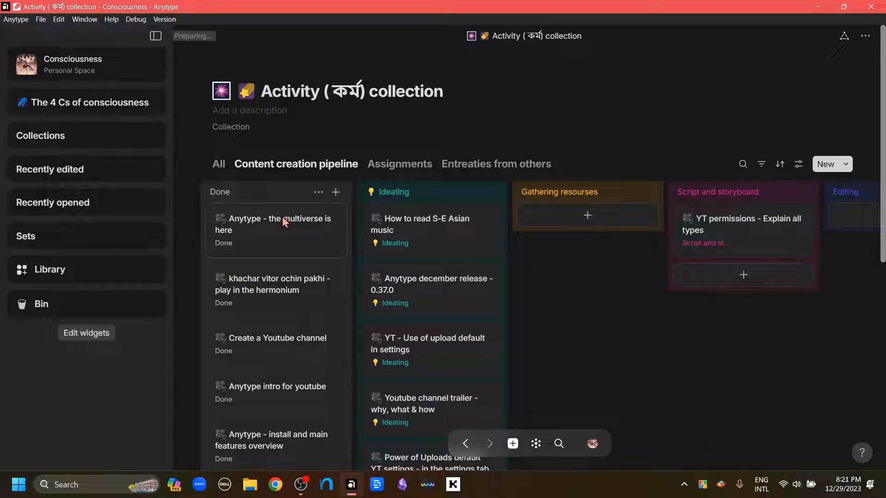
click(273, 224)
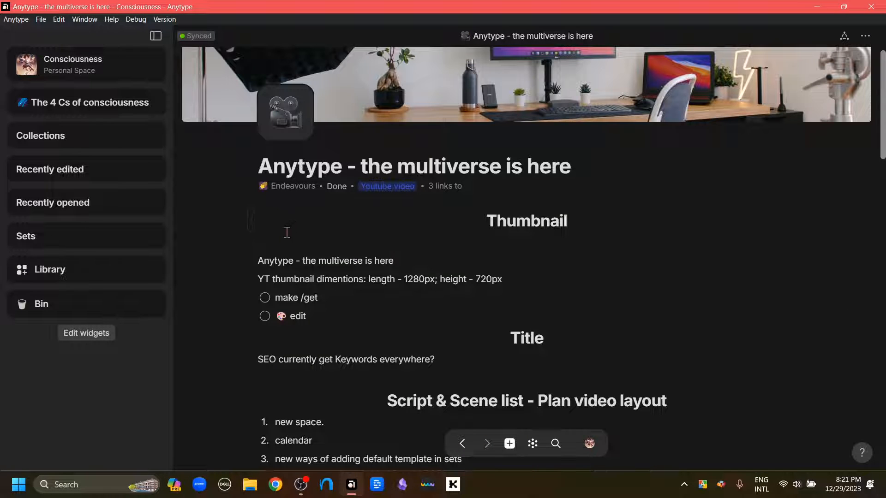
click(286, 241)
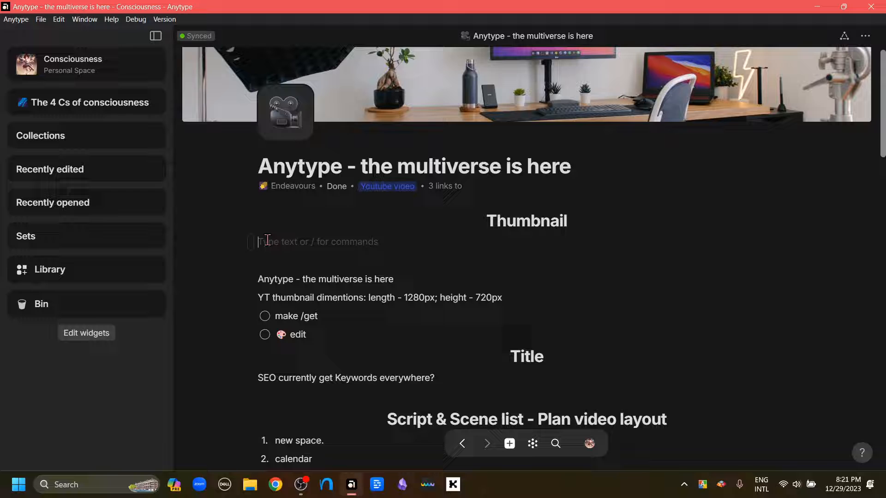
- Enter /embed in the new line and scroll through the embeddable types, including Youtube and Vimeo
text(/embe)
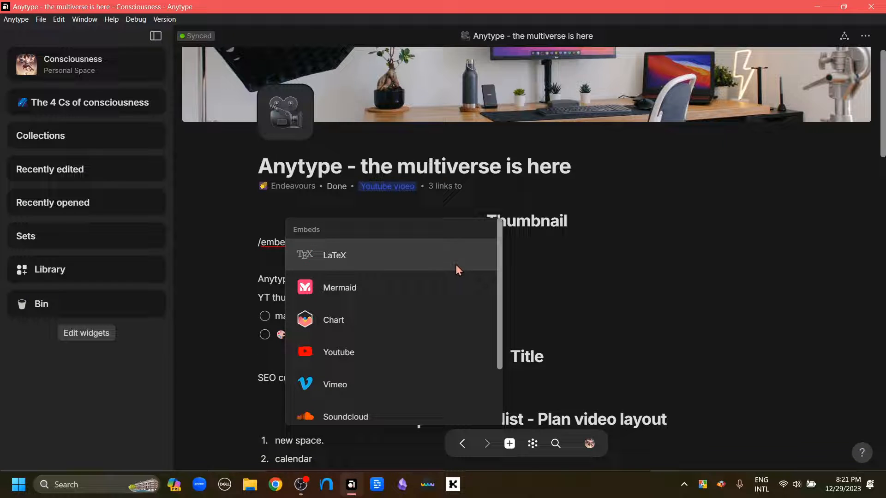
mouse_move(425, 366)
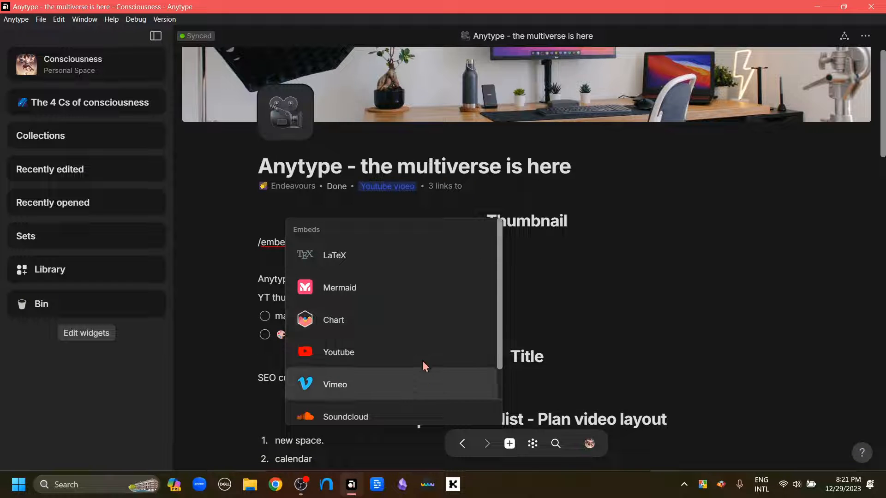
mouse_move(380, 266)
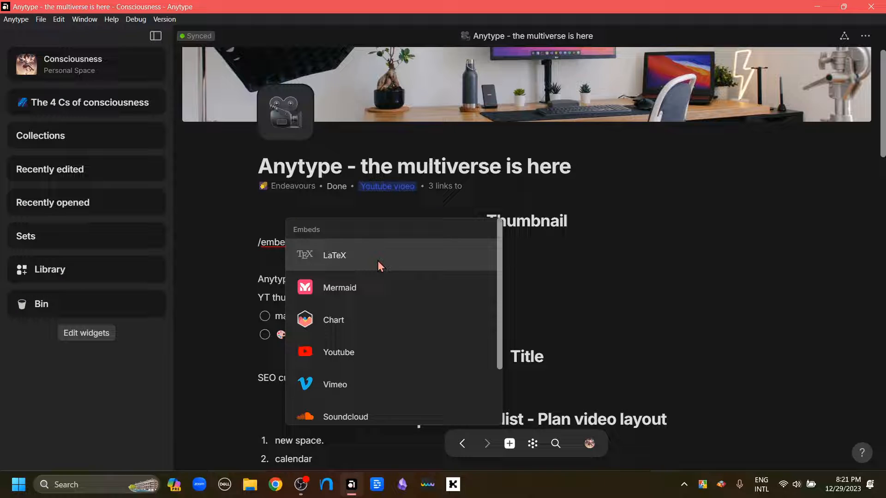
mouse_move(365, 294)
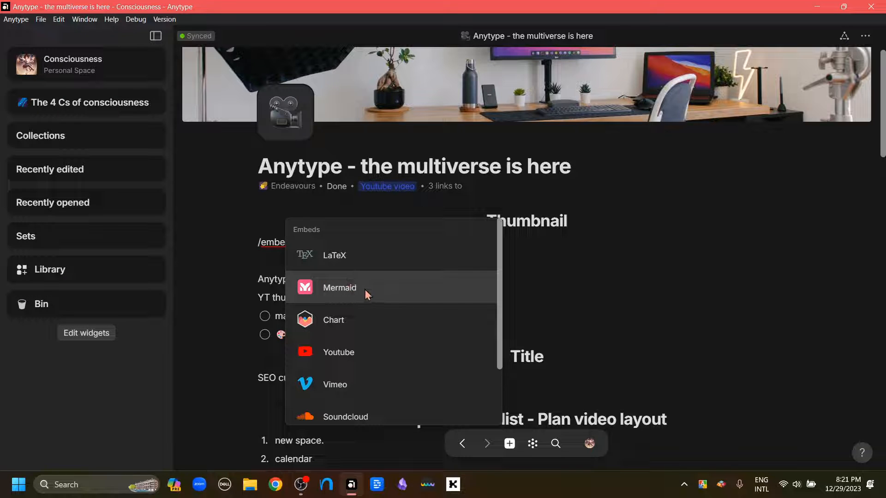
mouse_move(425, 347)
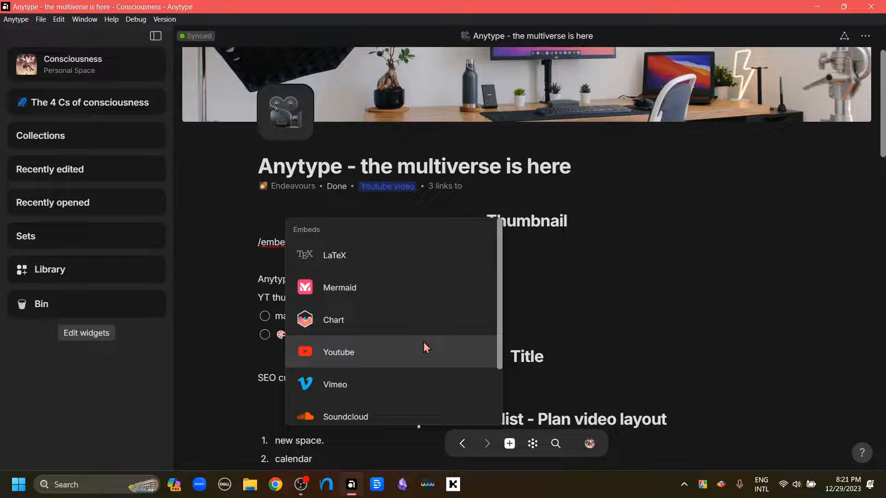
scroll(down, 3)
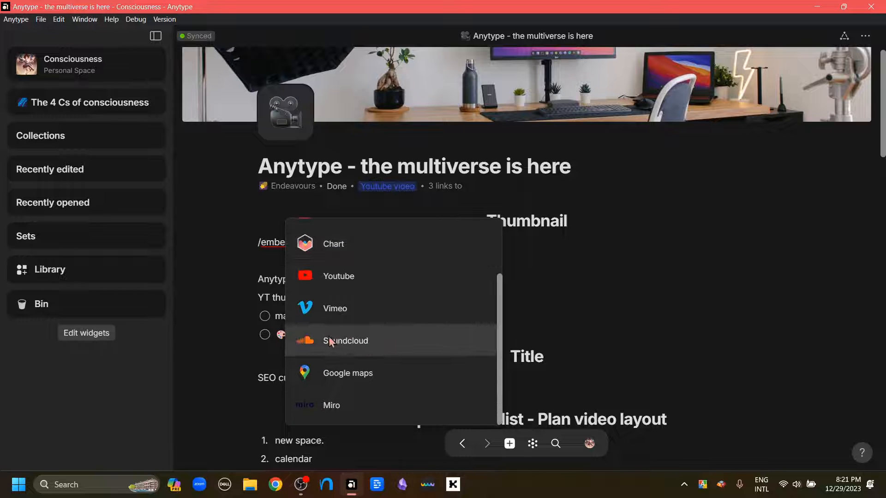
mouse_move(375, 345)
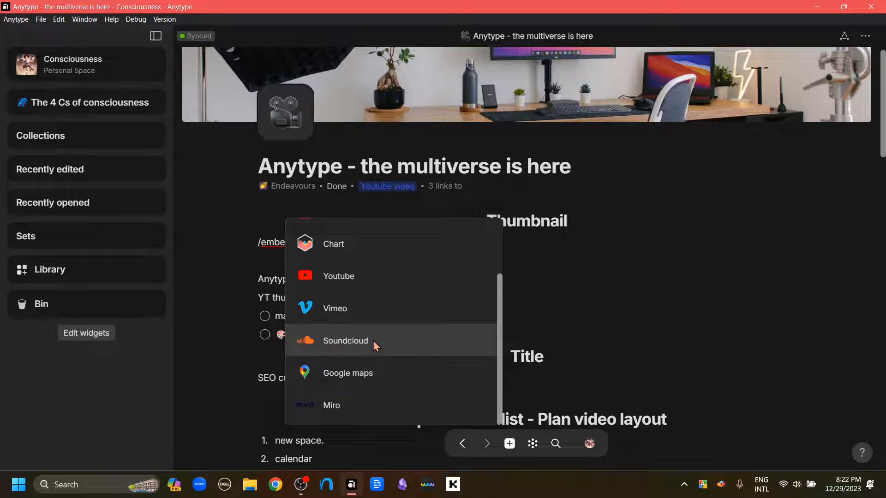
mouse_move(354, 410)
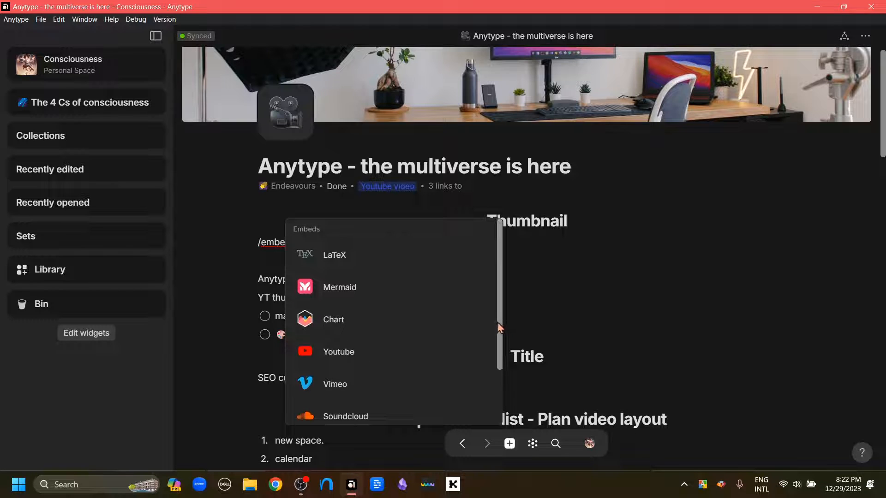
scroll(down, 3)
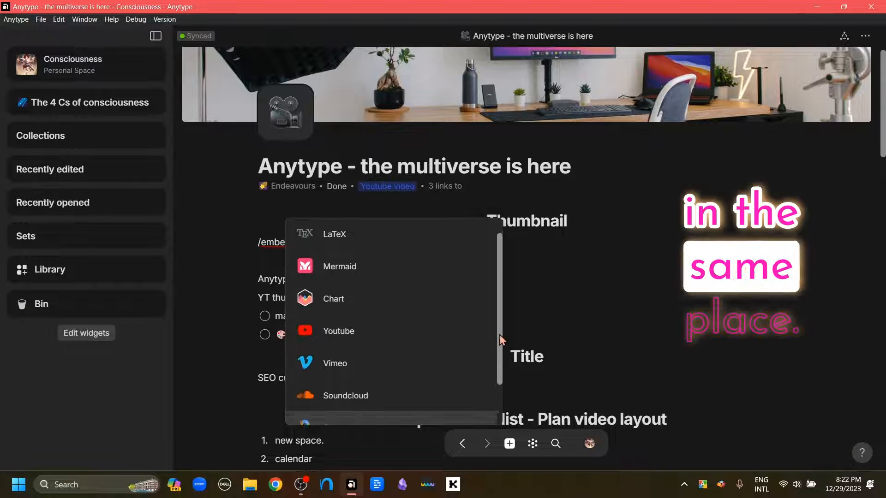
mouse_move(399, 349)
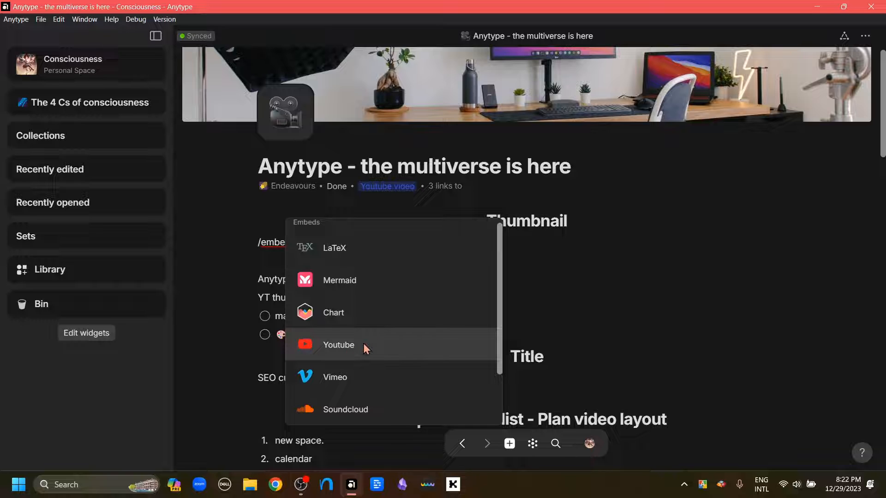
mouse_move(359, 353)
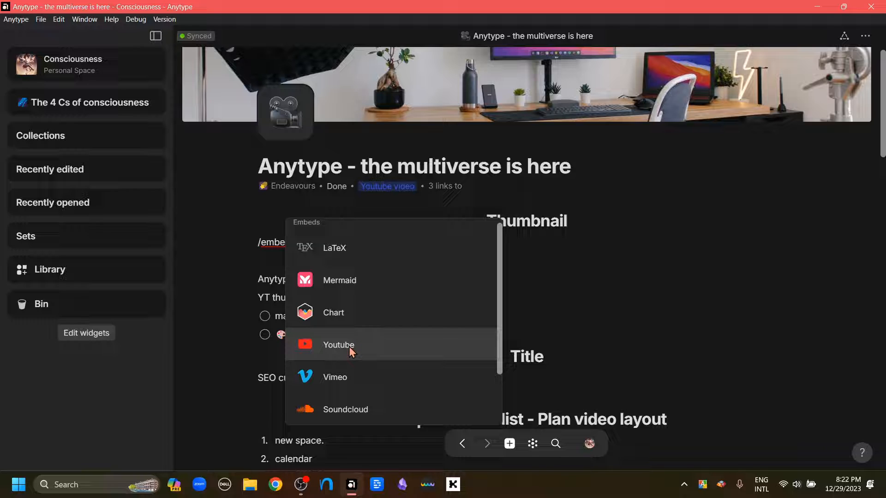
mouse_move(340, 348)
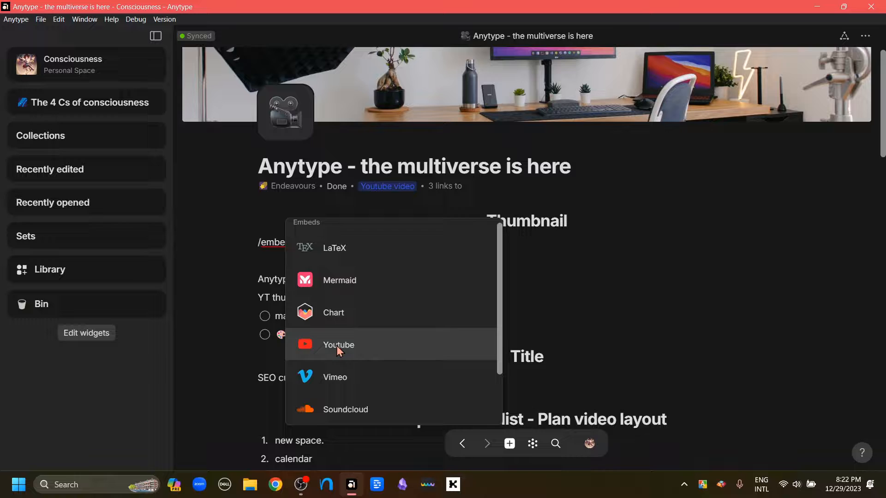
click(338, 345)
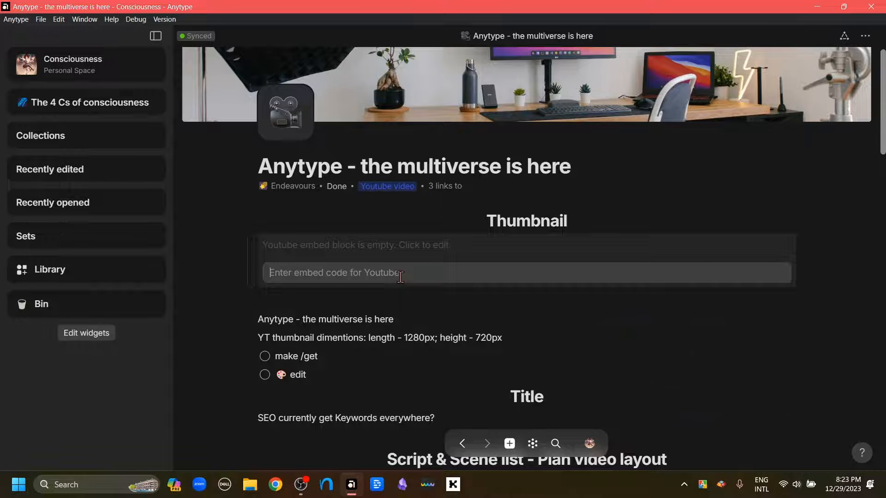
text(https://youtu.be/19xpK838u8w)
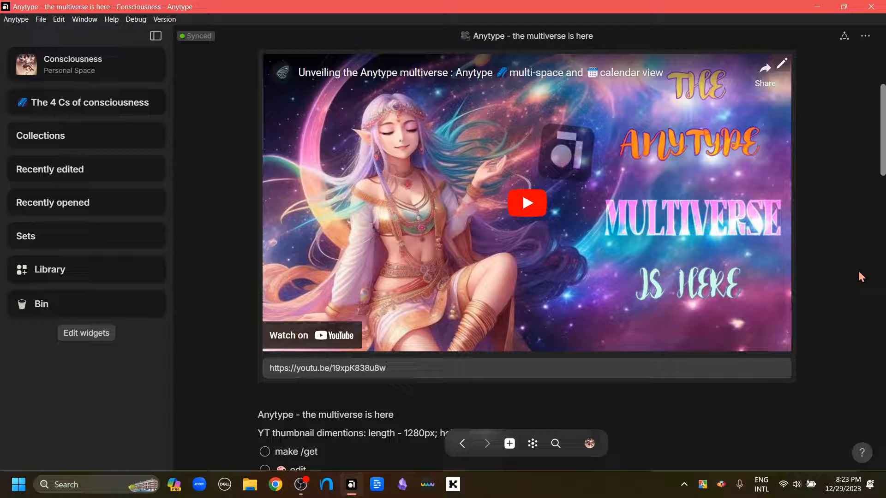
click(526, 202)
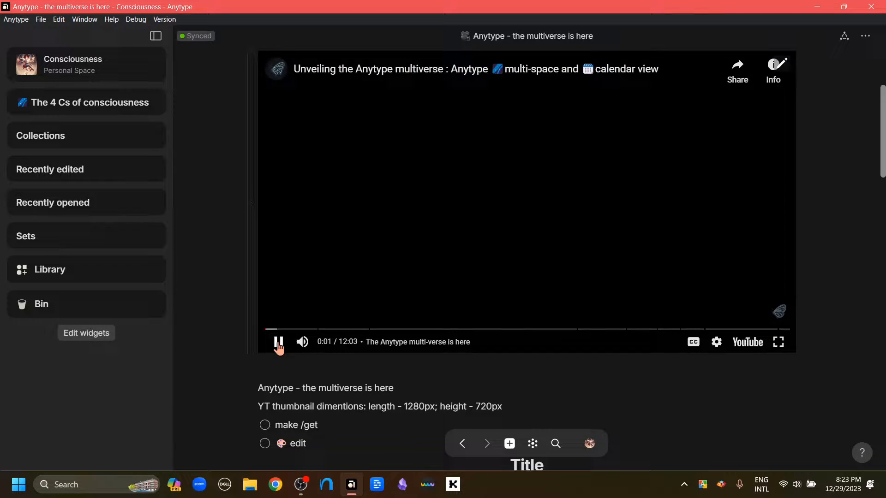
click(278, 342)
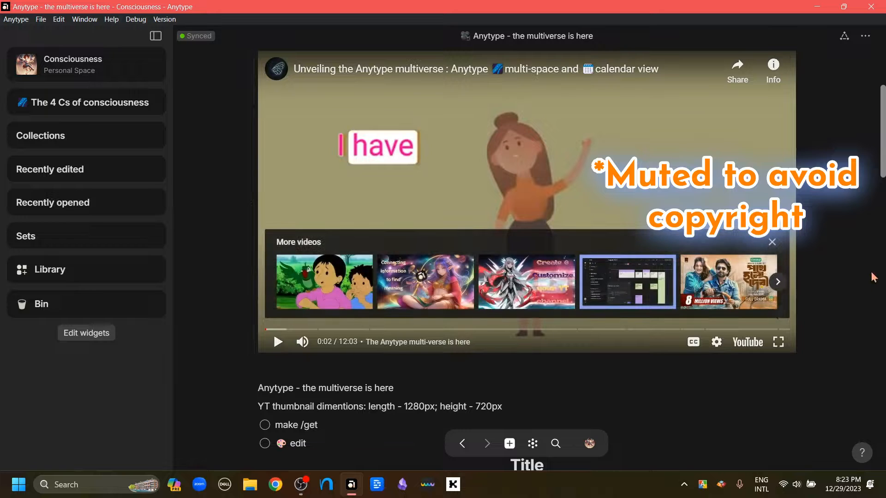
scroll(down, 3)
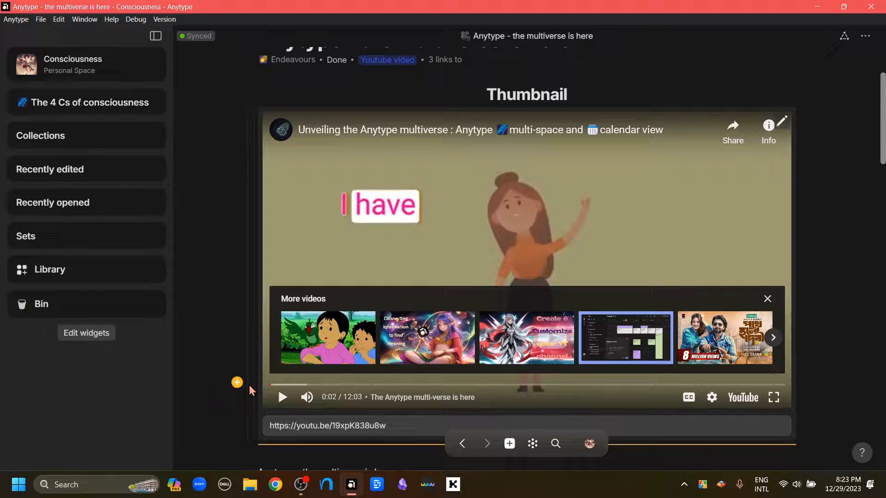
scroll(down, 3)
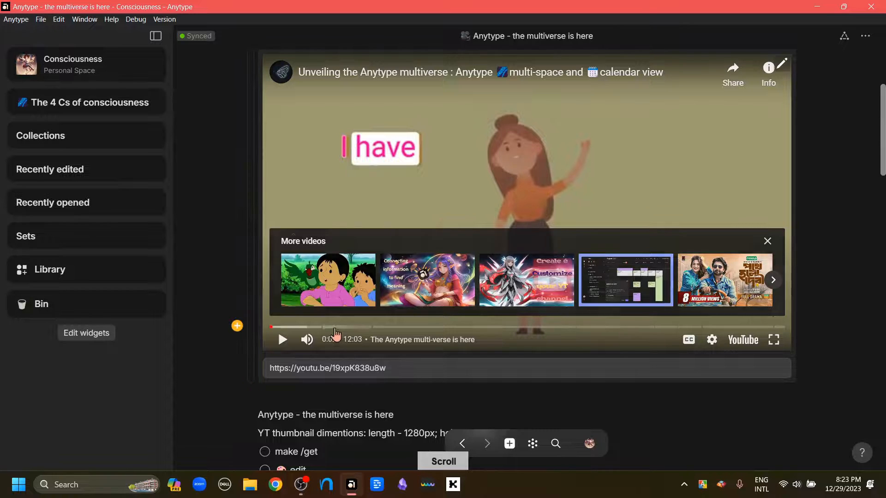
click(395, 372)
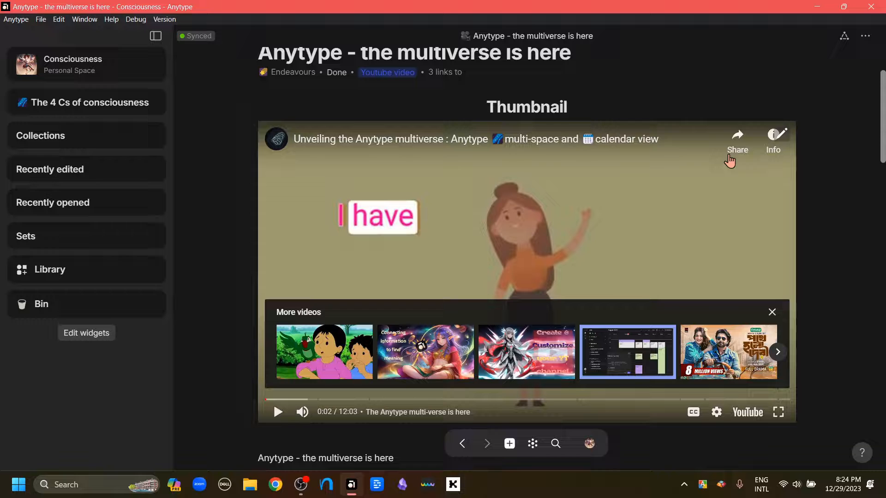
mouse_move(783, 140)
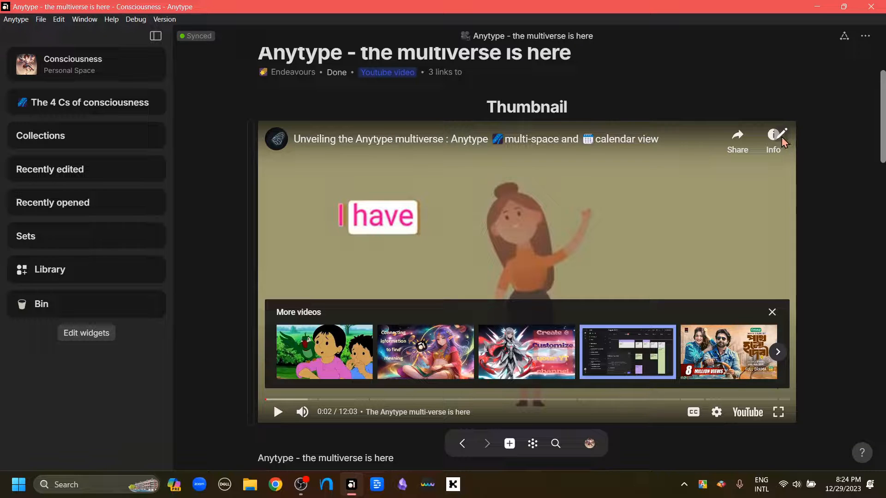
right_click(774, 136)
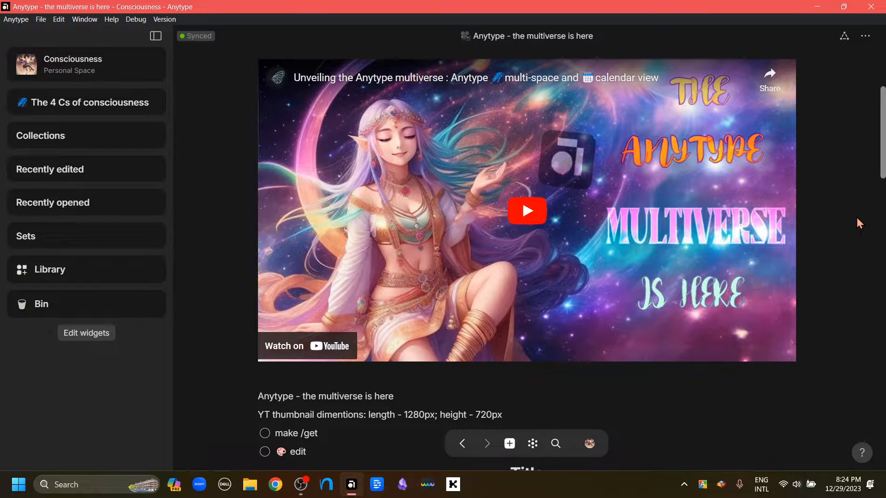
click(526, 211)
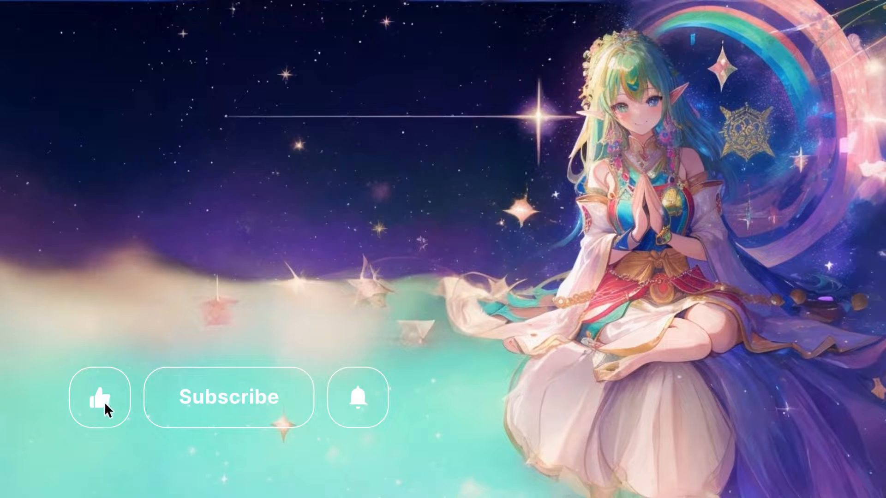
click(99, 397)
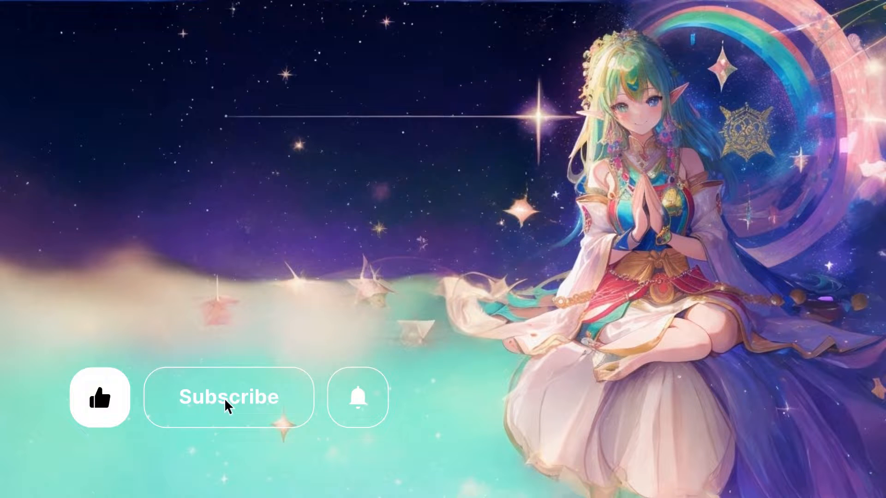
click(228, 396)
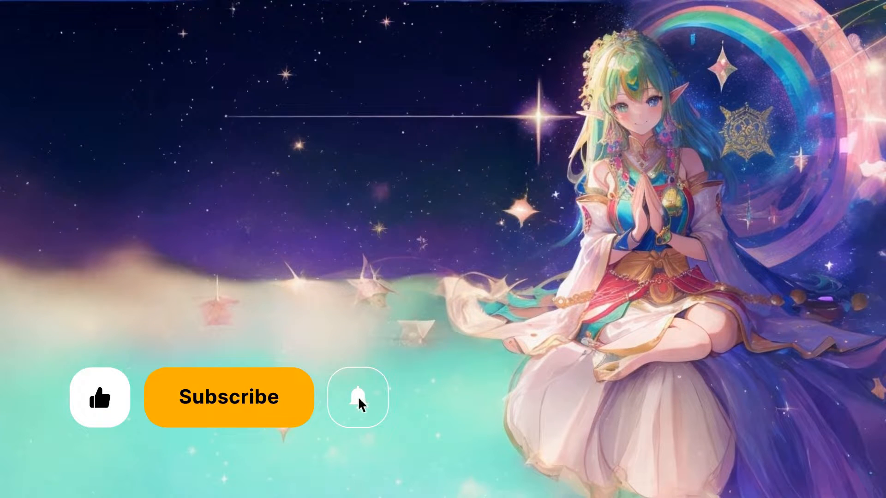
click(357, 397)
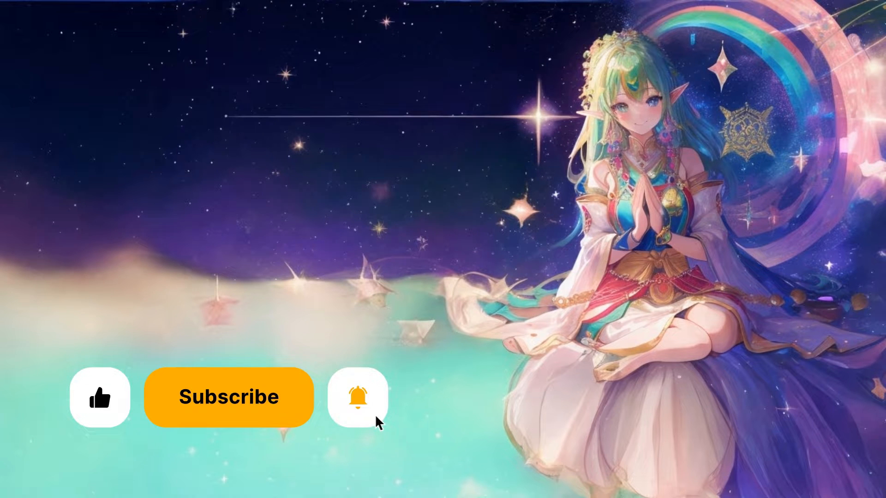